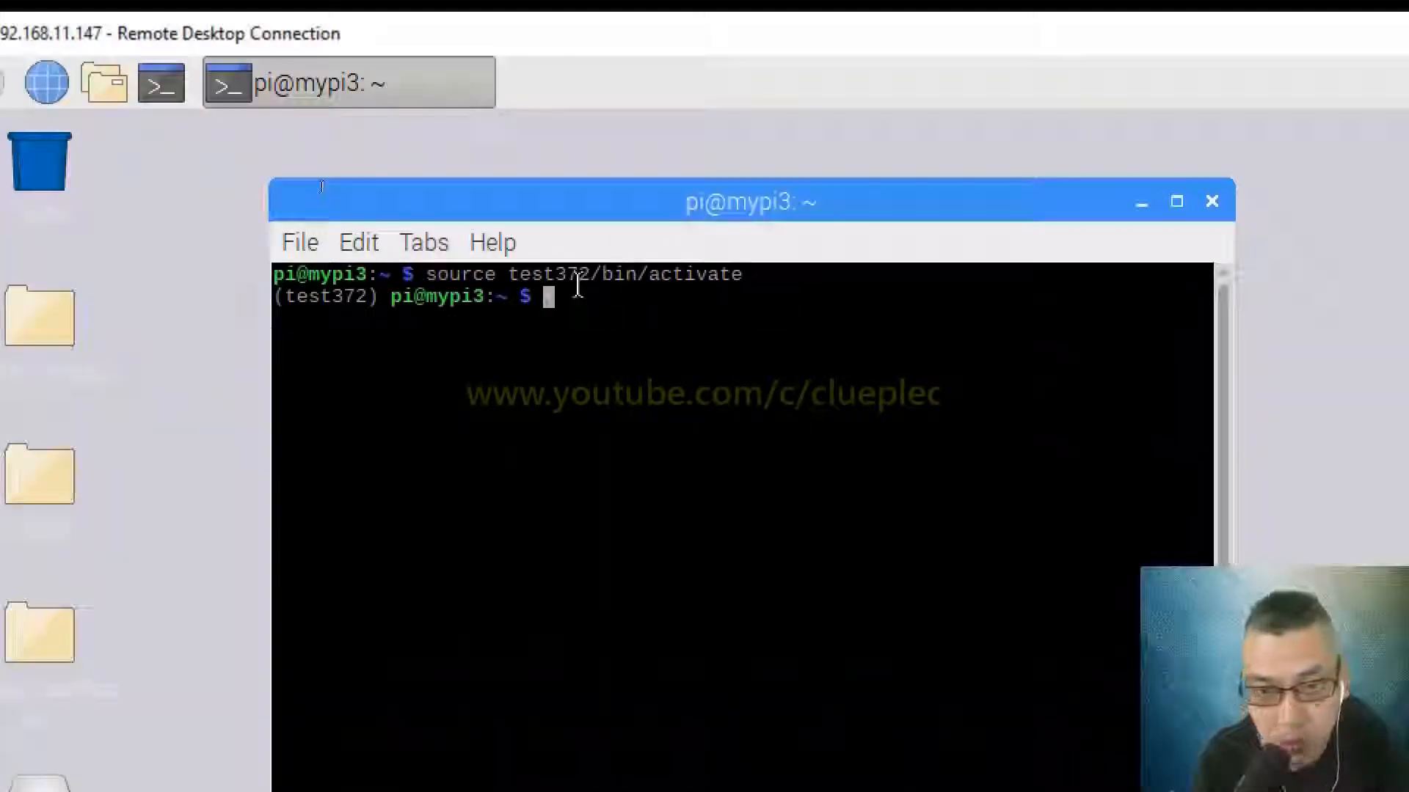
- Run pip install jupyterlab in the test372 venv after the failed jupyter-lab attempts
{"action": "type", "text": "pip install jup"}
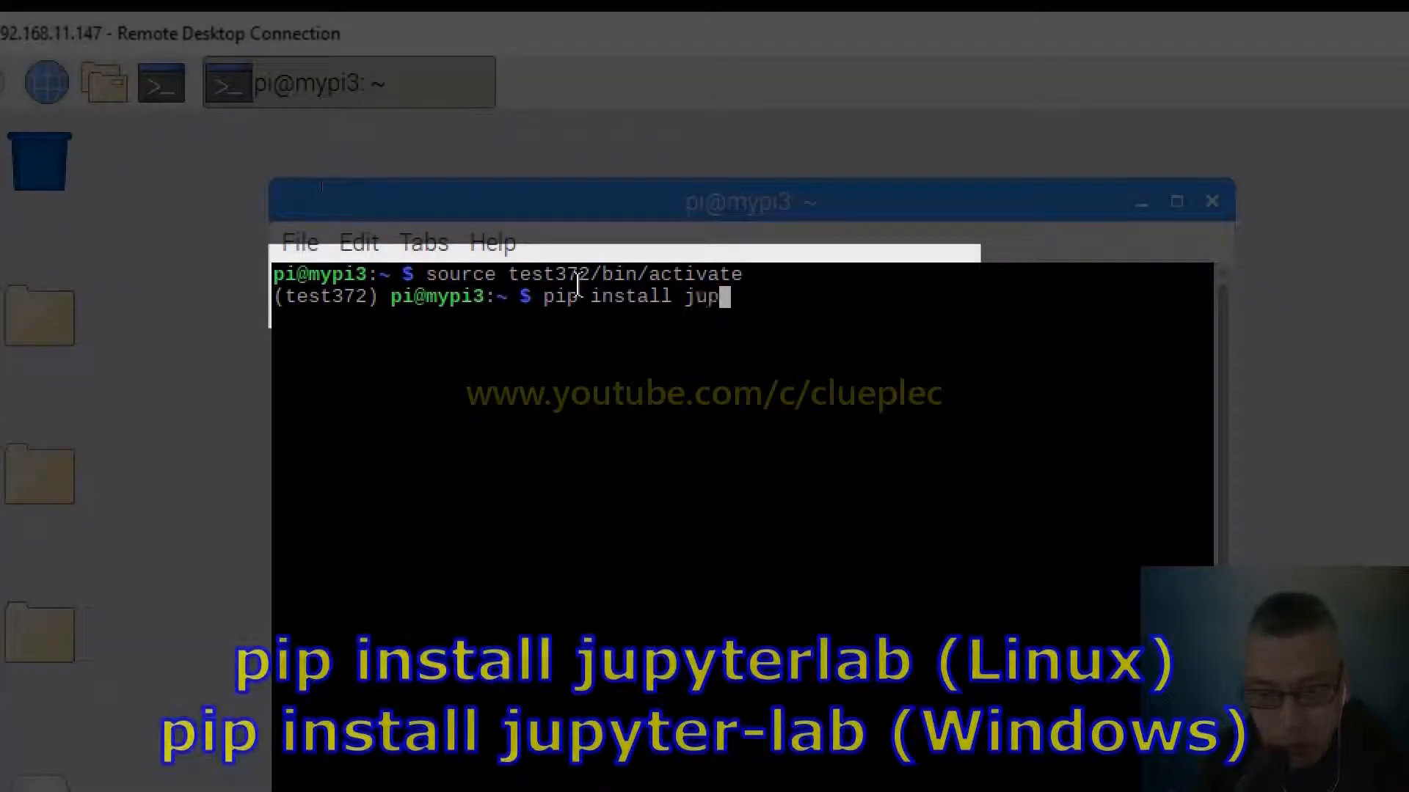
{"action": "type", "text": "yter-lab"}
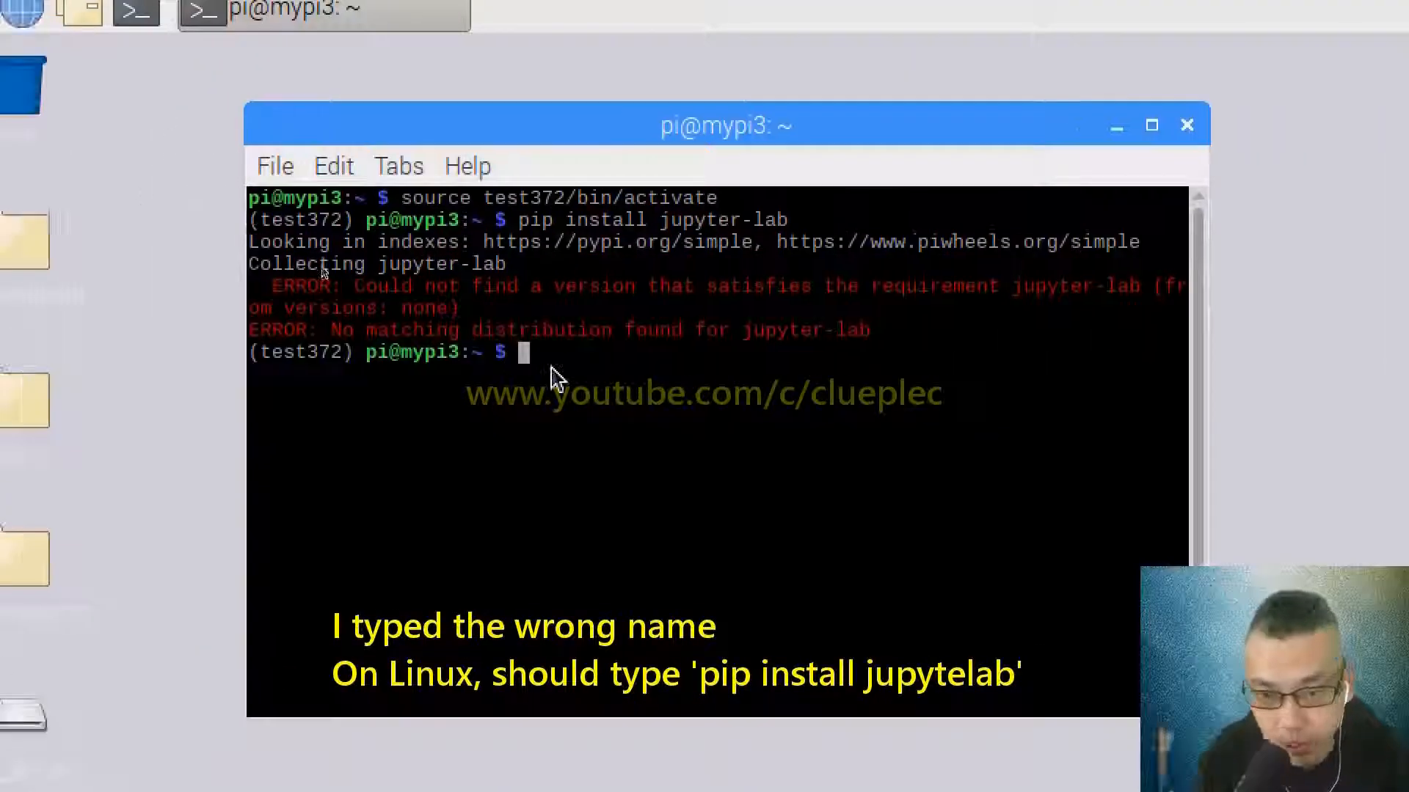
{"action": "type", "text": "pip install jupyter lab"}
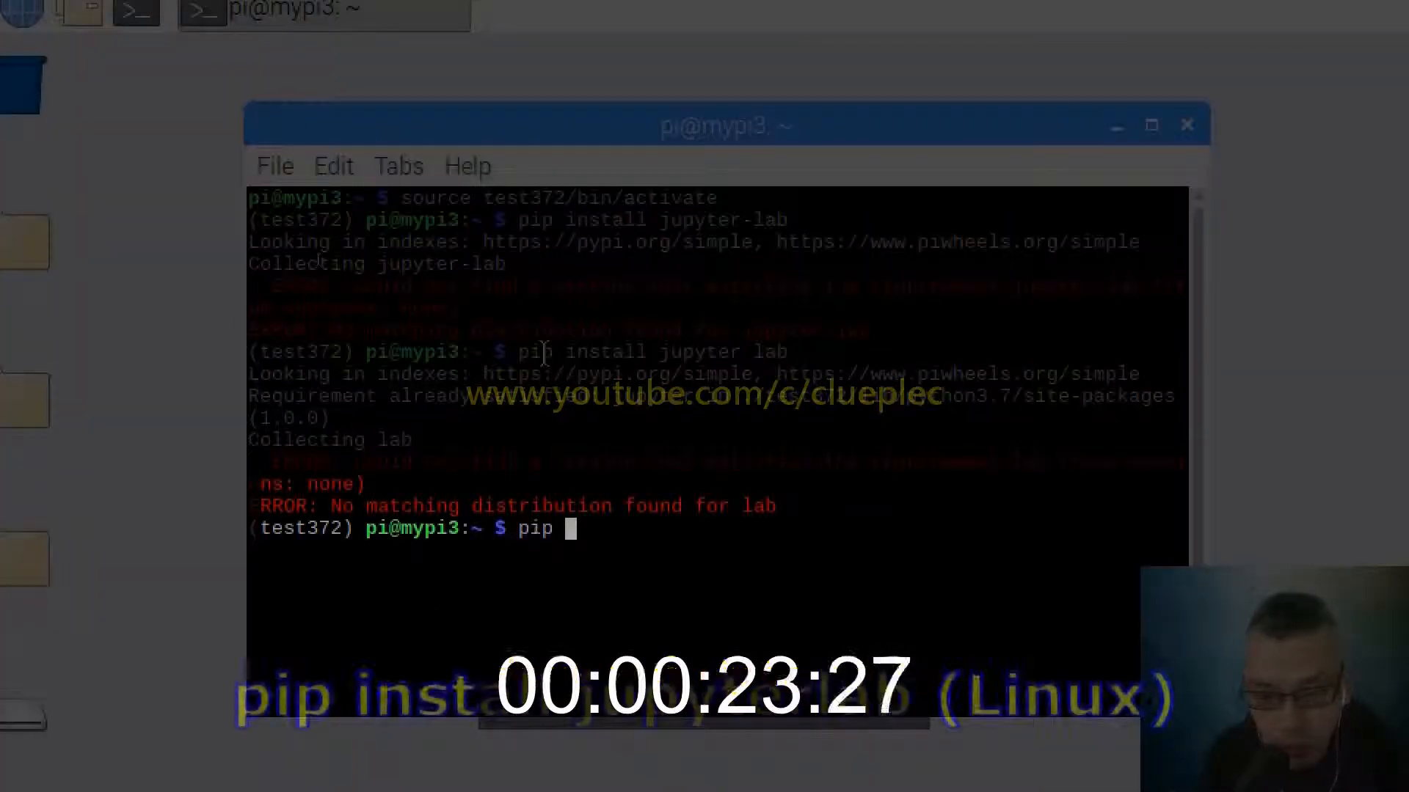
{"action": "type", "text": "install jupyt"}
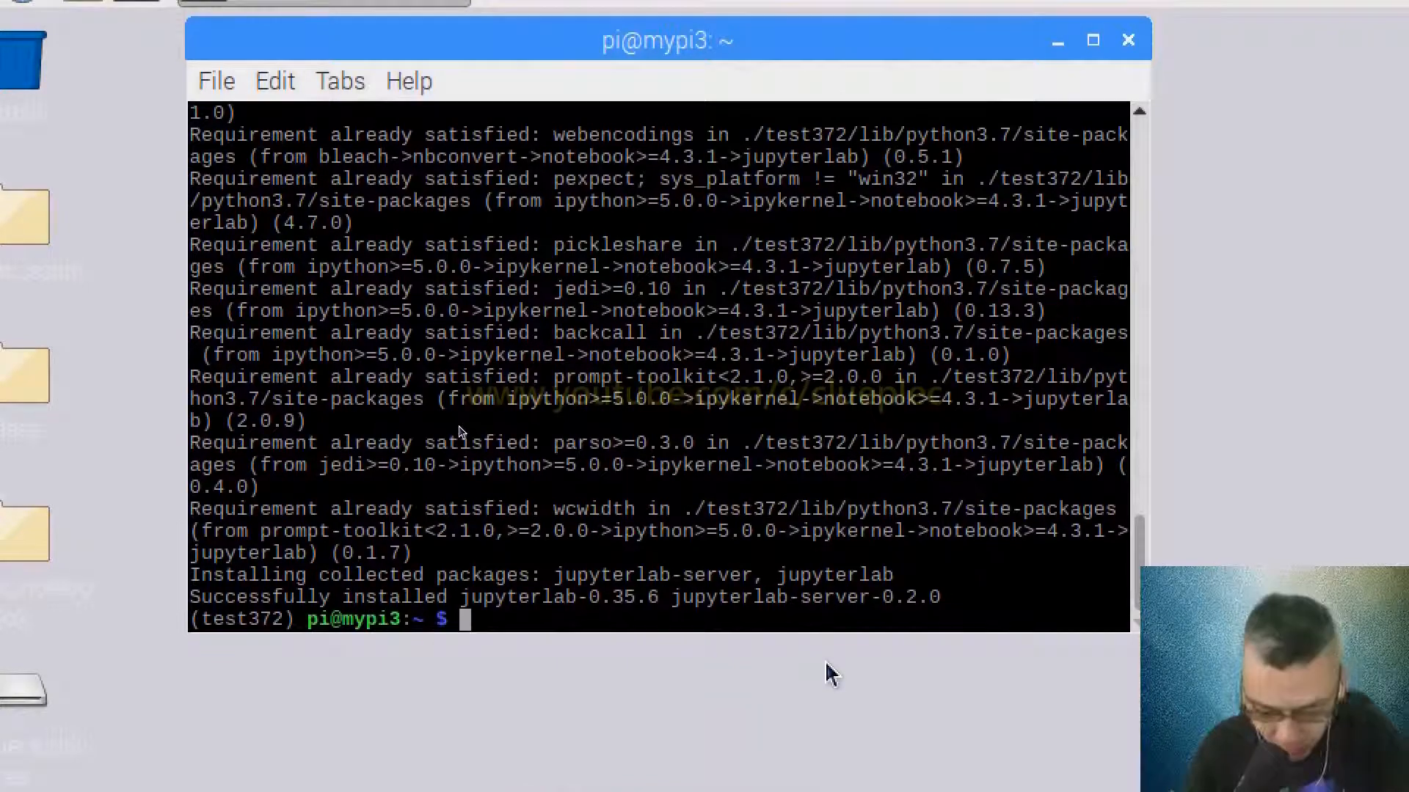
- Run pip list and highlight the jupyterlab 0.35.6 and jupyterlab-server 0.2.0 entries
{"action": "type", "text": "pip li"}
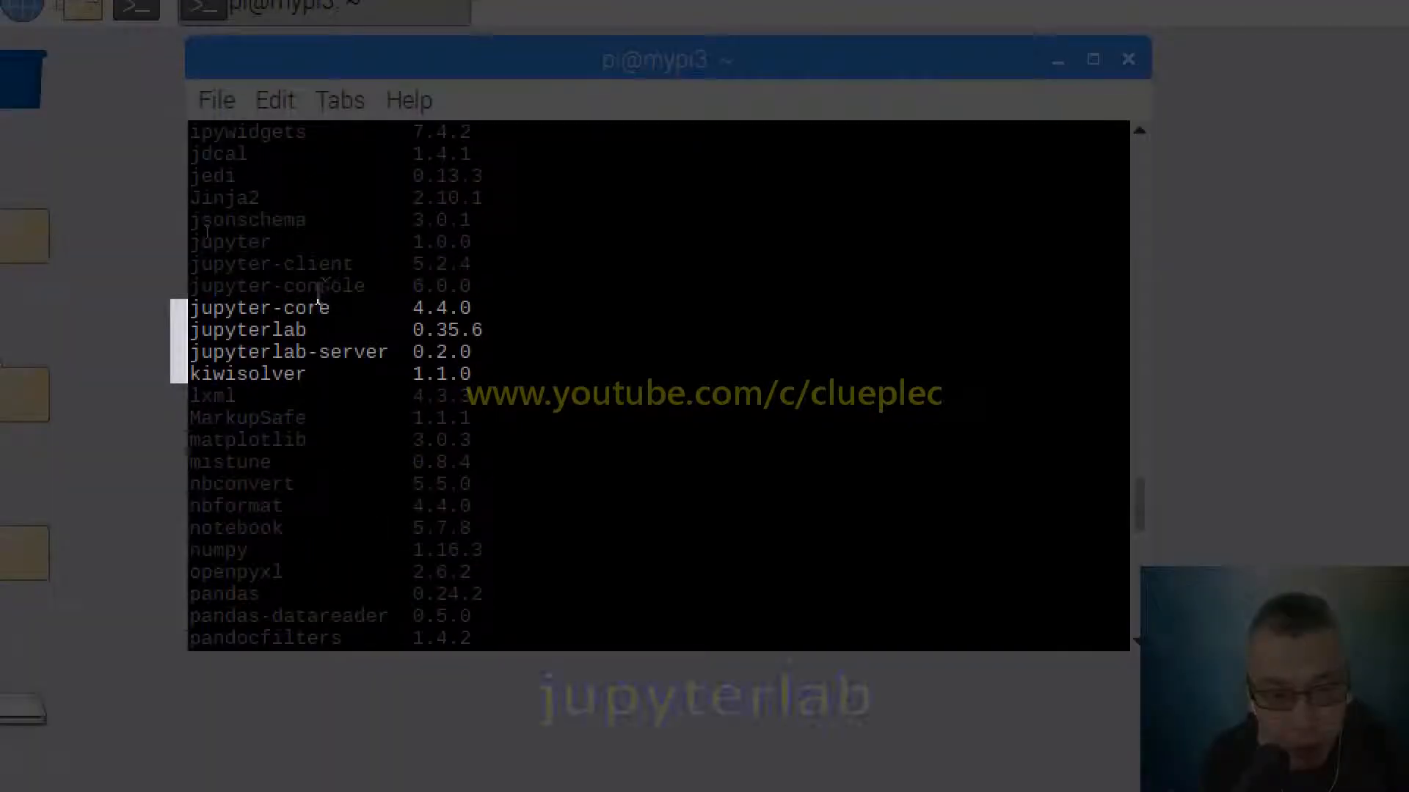
{"action": "double_click", "coordinate": [248, 329]}
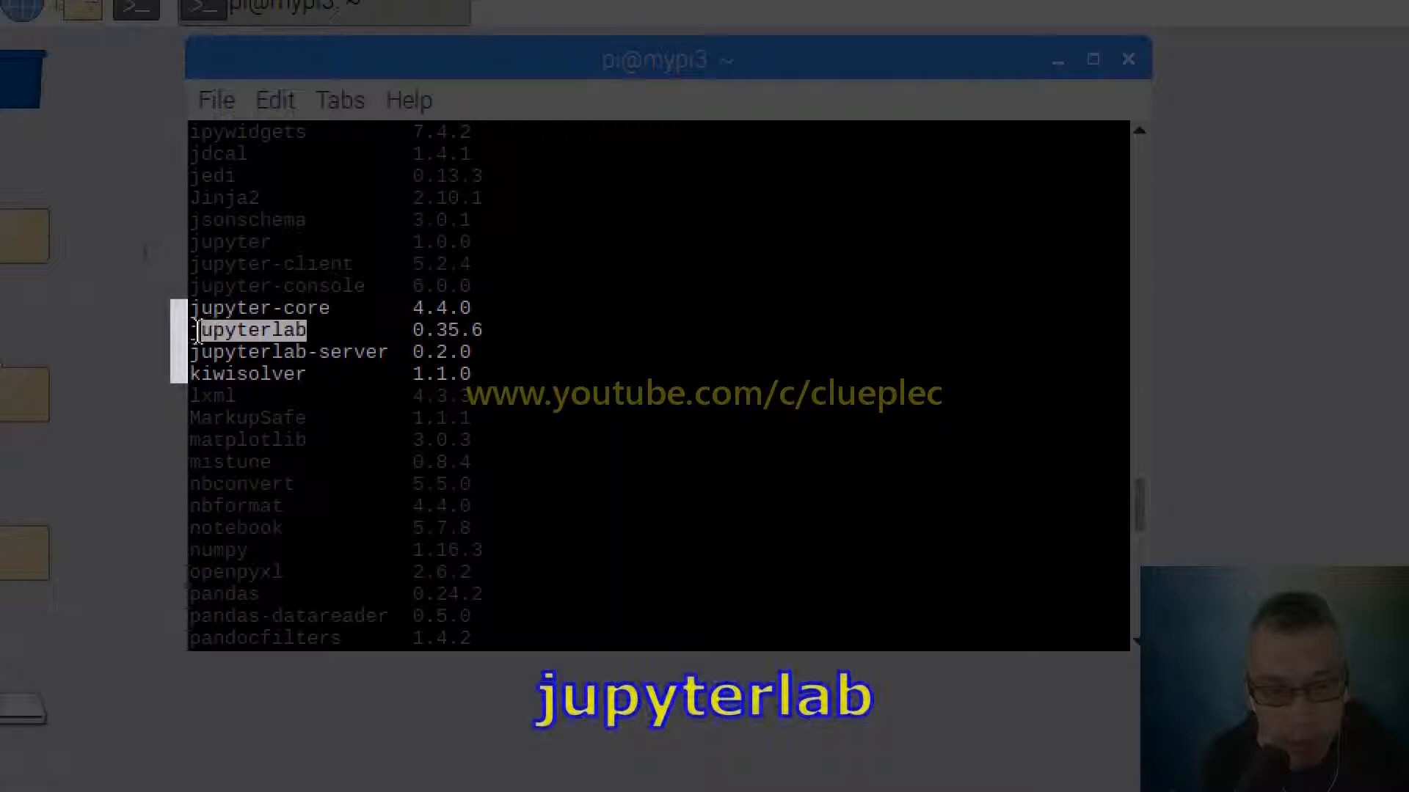
{"action": "double_click", "coordinate": [273, 352]}
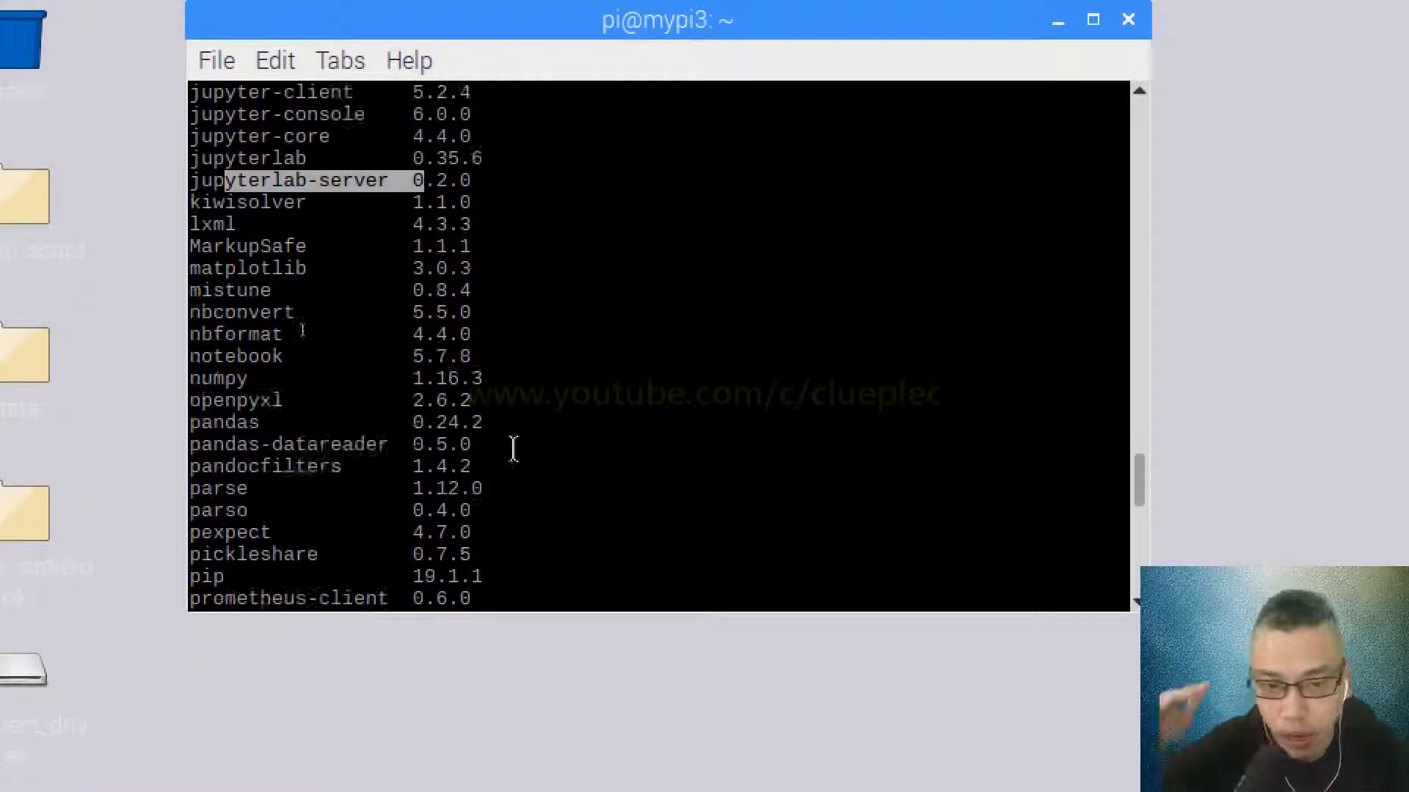
{"action": "scroll", "scroll_direction": "down", "scroll_amount": 3}
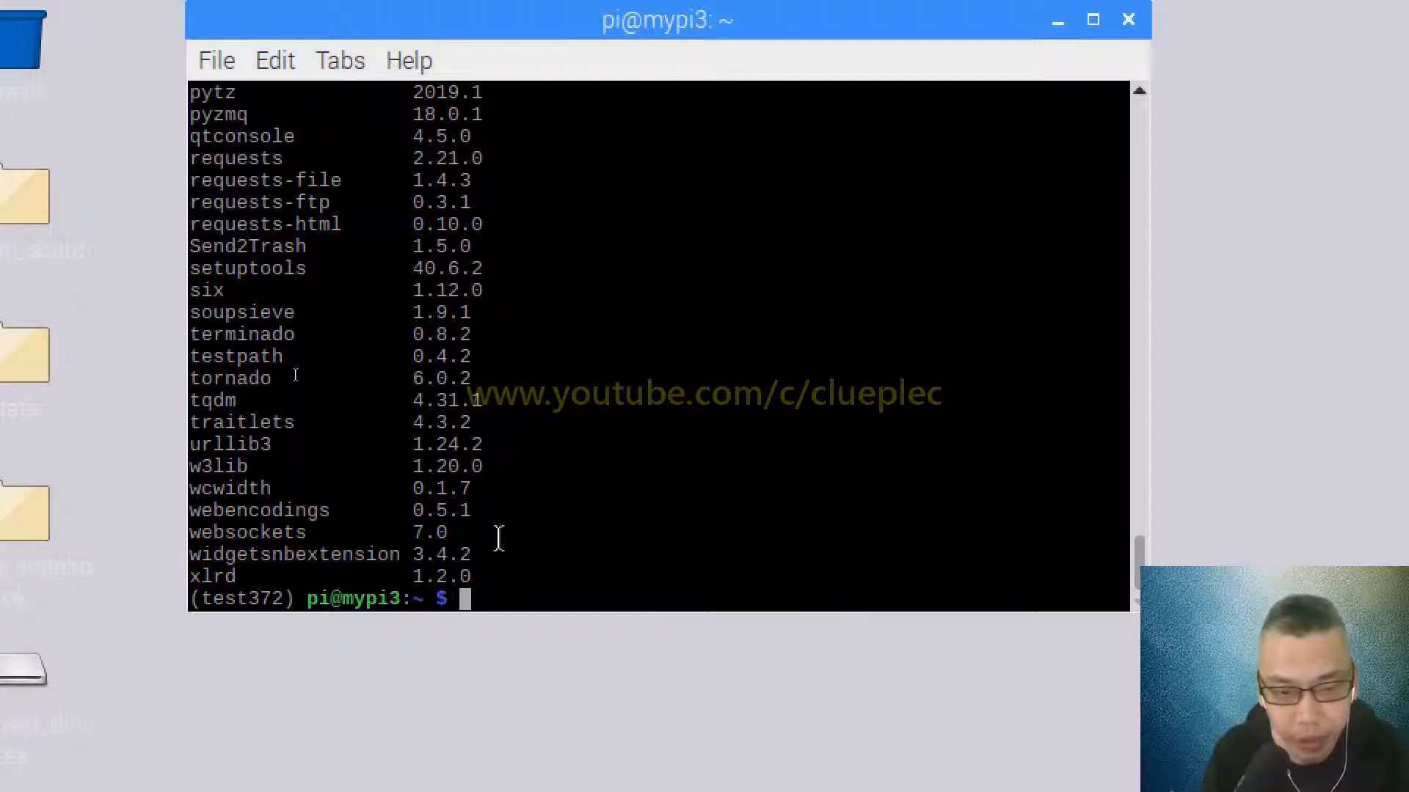
- Launch JupyterLab with jupyter-lab so it loads at localhost:8888/lab
{"action": "type", "text": "jupyter-"}
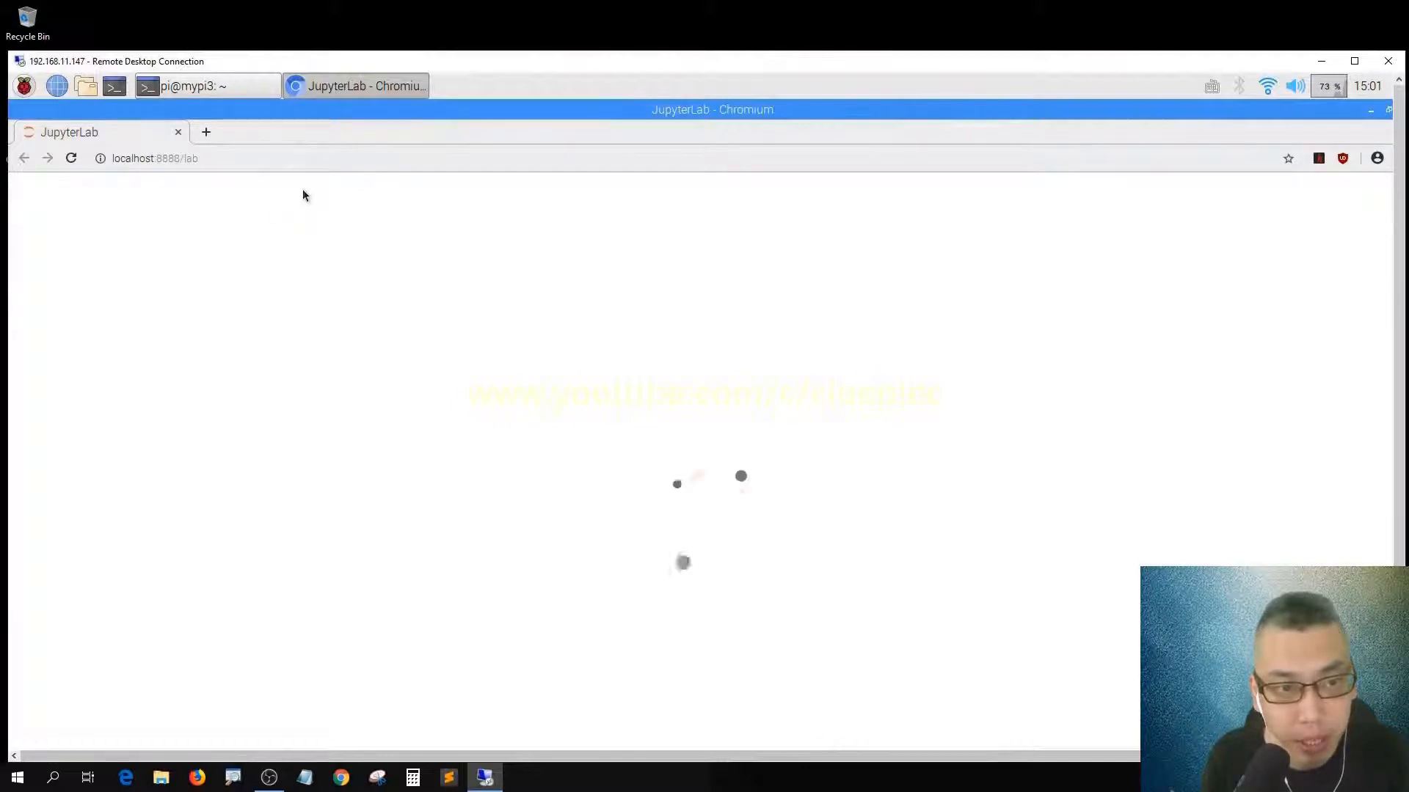
{"action": "mouse_move", "coordinate": [336, 226]}
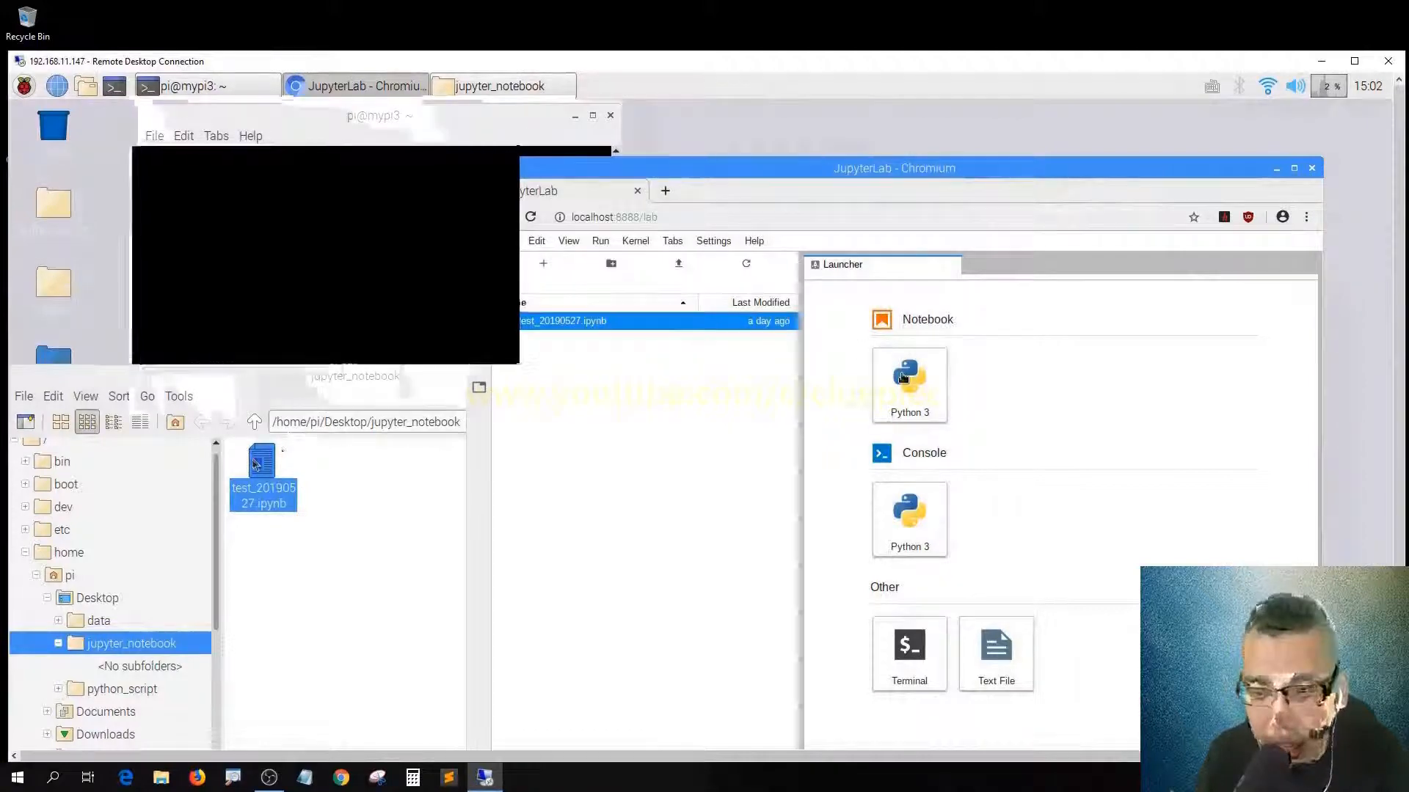
- Create a Python 3 notebook from the Launcher and draft import sys / sys.version in its cell
{"action": "left_click", "coordinate": [910, 384]}
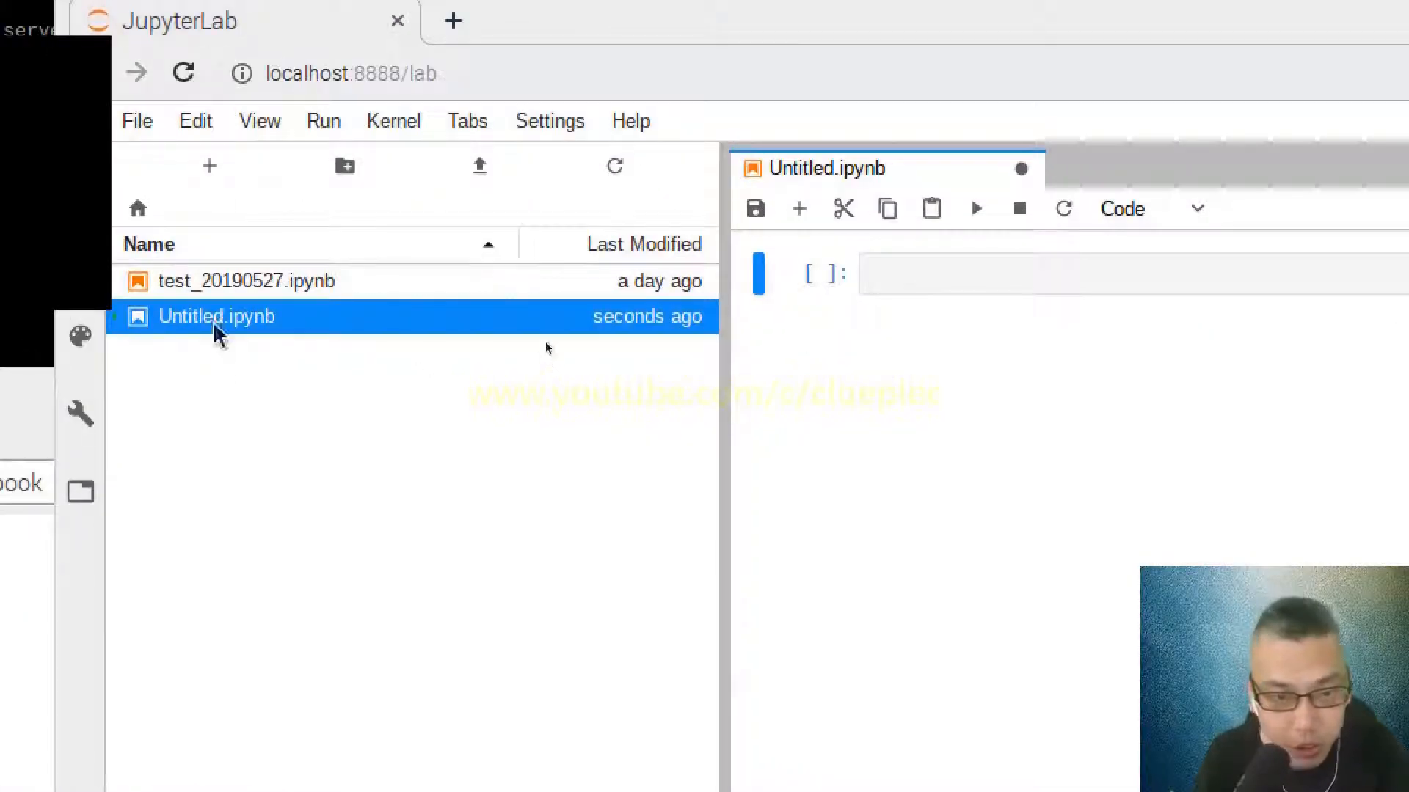
{"action": "type", "text": "import sys"}
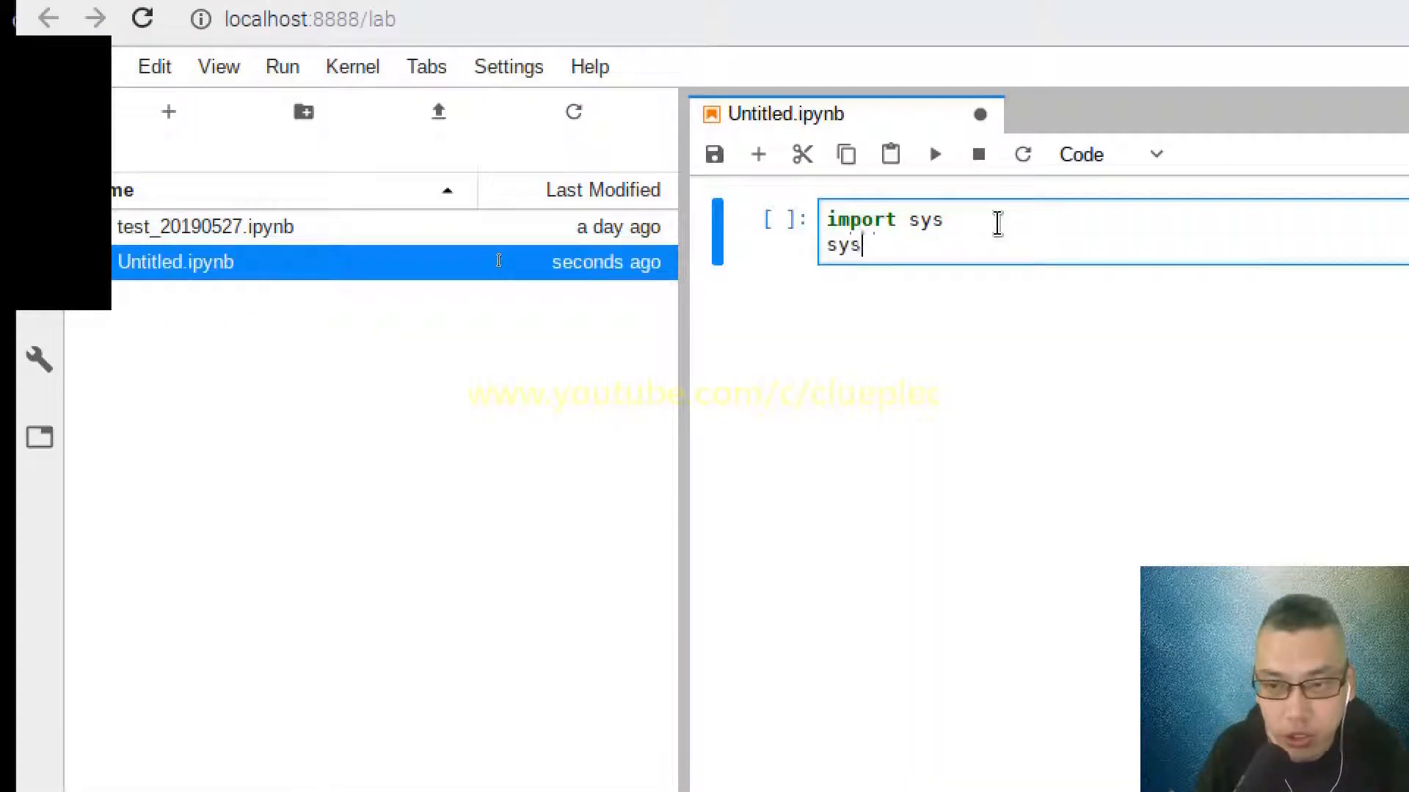
{"action": "type", "text": ".version"}
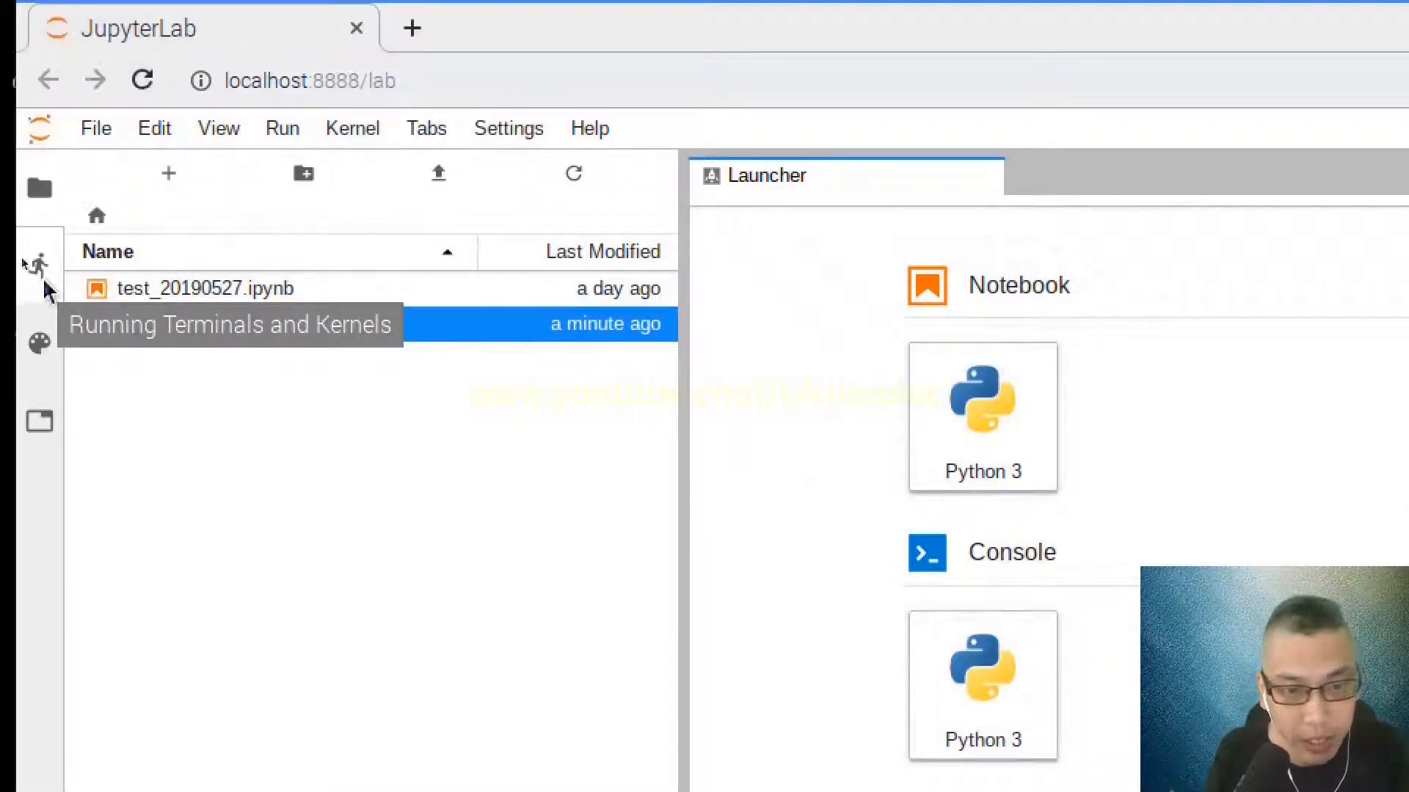
- Reopen Untitled.ipynb from the sidebar so it shows beside the launcher
{"action": "left_click", "coordinate": [38, 265]}
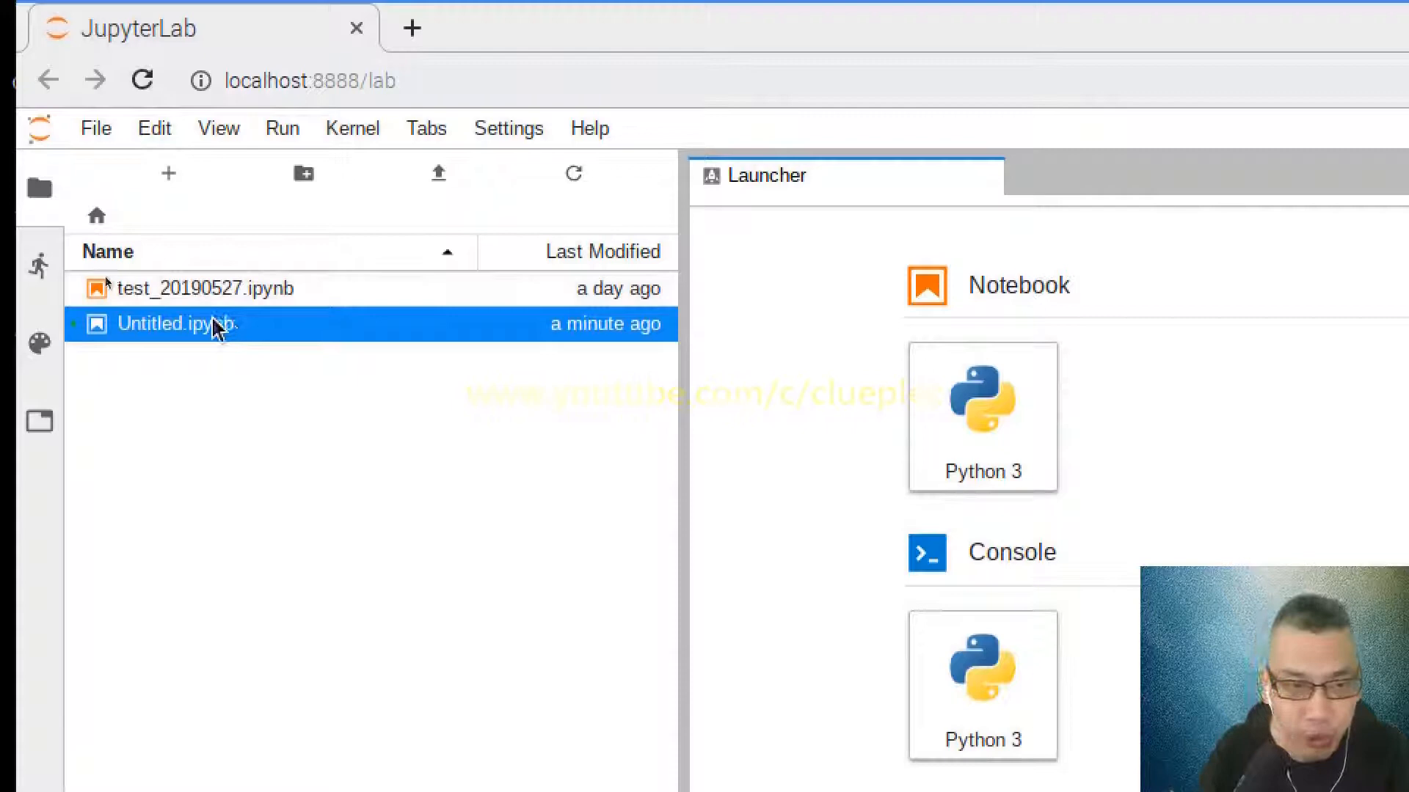
{"action": "double_click", "coordinate": [176, 323]}
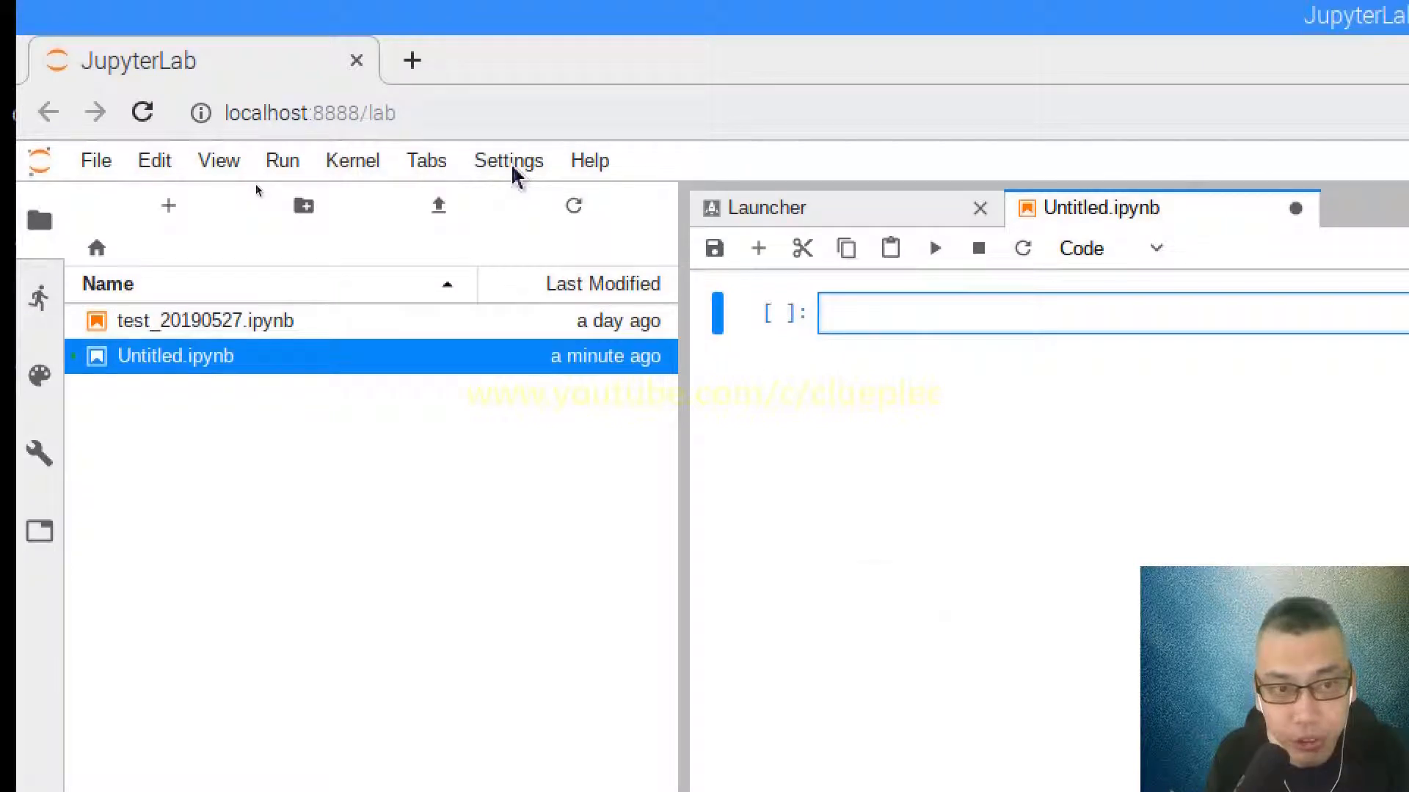
- Switch the interface to the JupyterLab Dark theme via Settings
{"action": "left_click", "coordinate": [508, 160]}
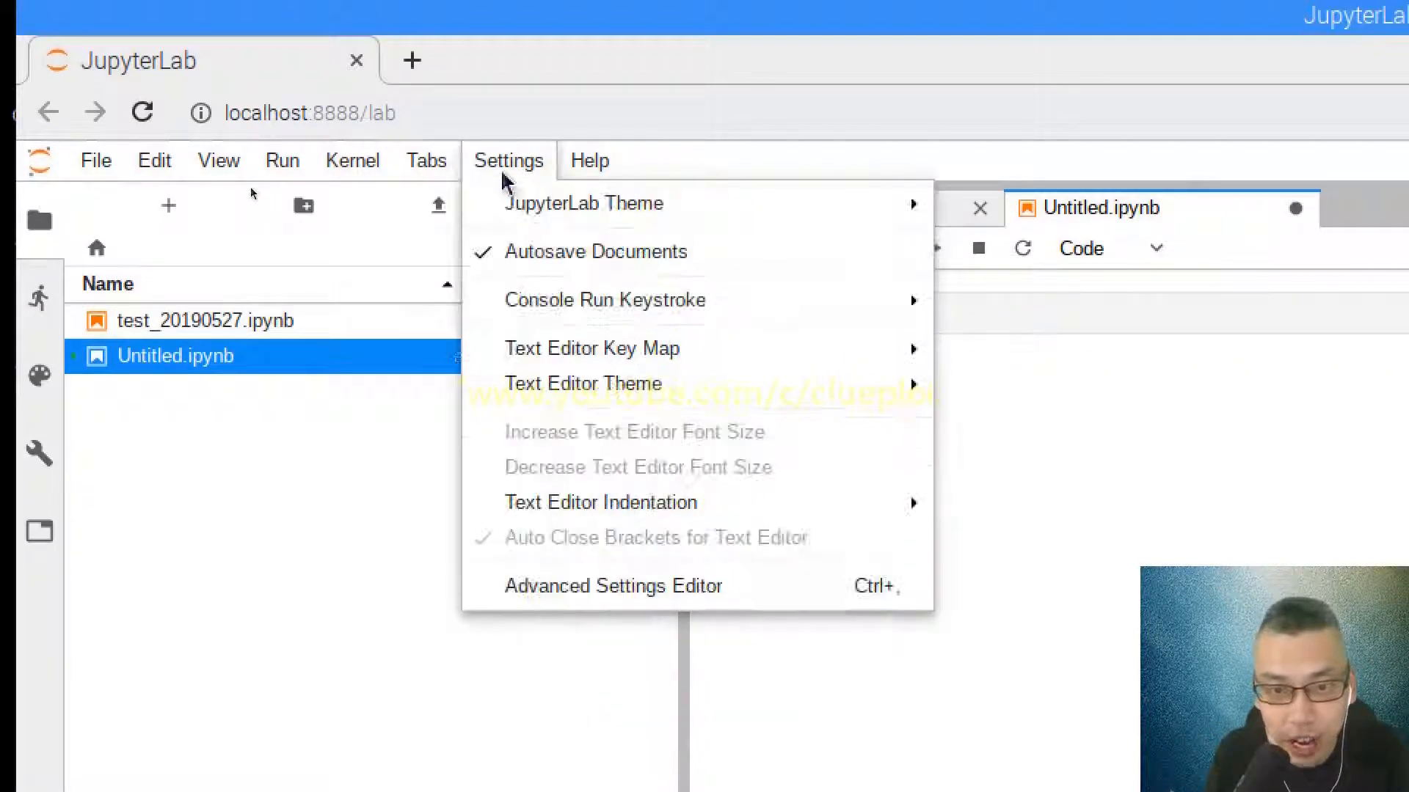
{"action": "mouse_move", "coordinate": [584, 203]}
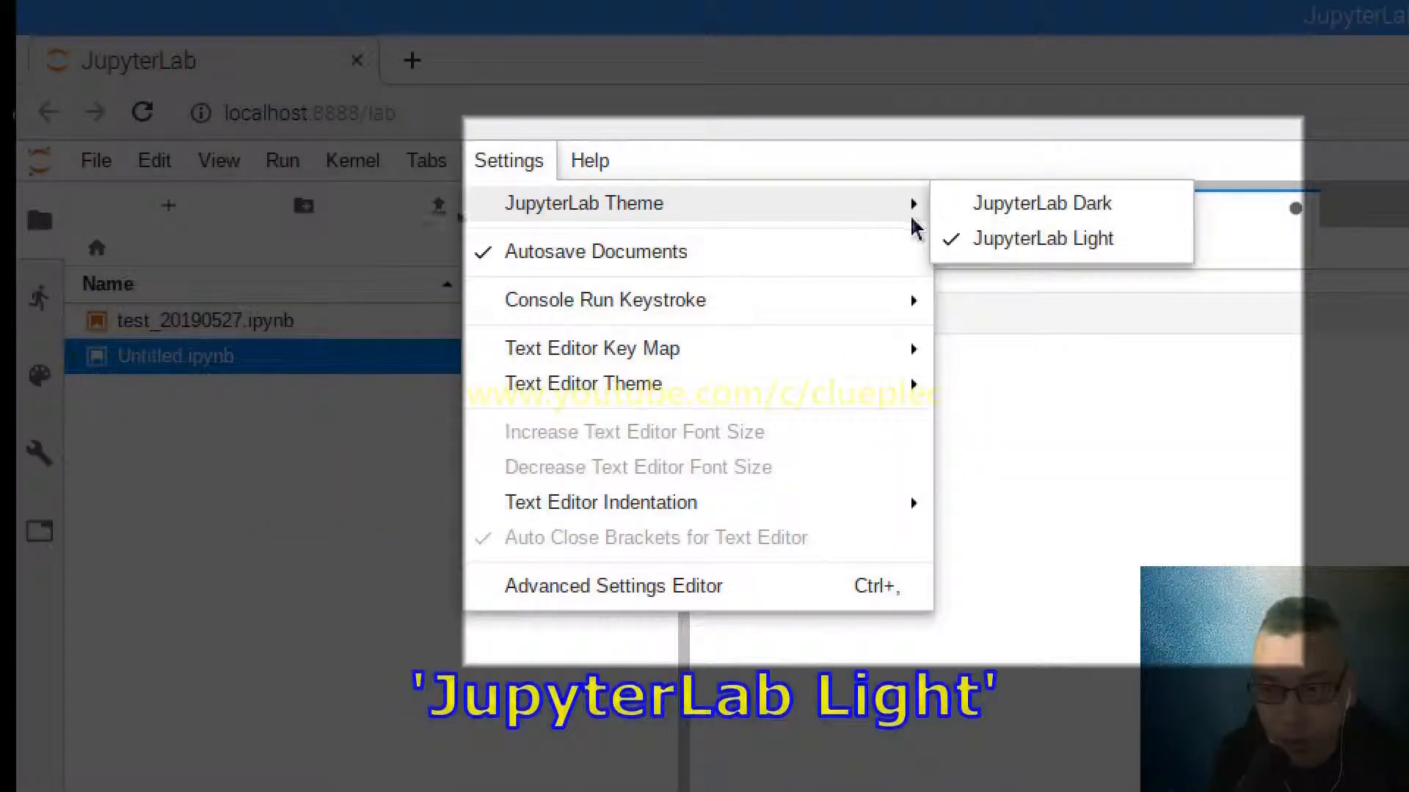
{"action": "left_click", "coordinate": [1042, 202]}
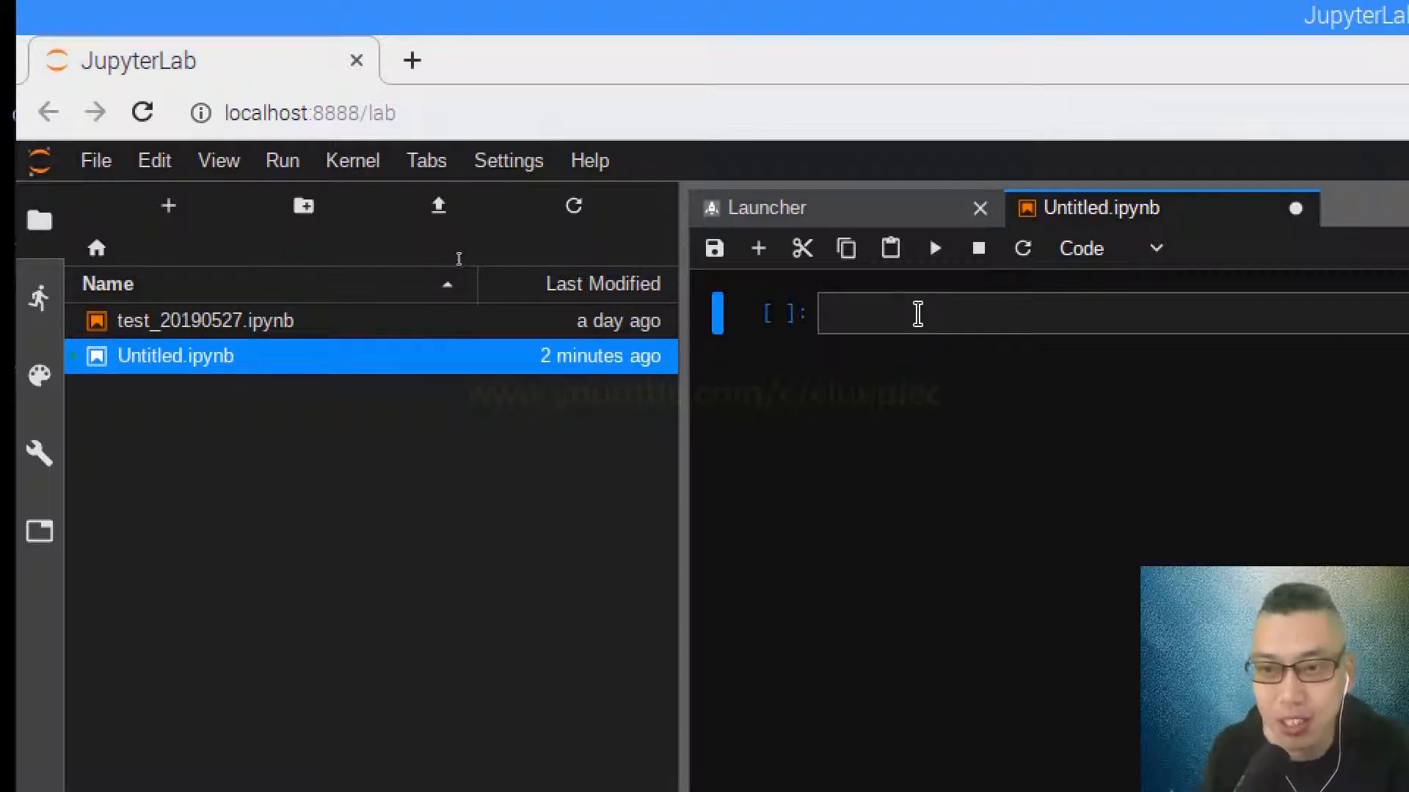
- Enter import sys and print(sys.version) in the cell and run it, showing Python 3.7.2 (GCC 6.3.0)
{"action": "type", "text": "import"}
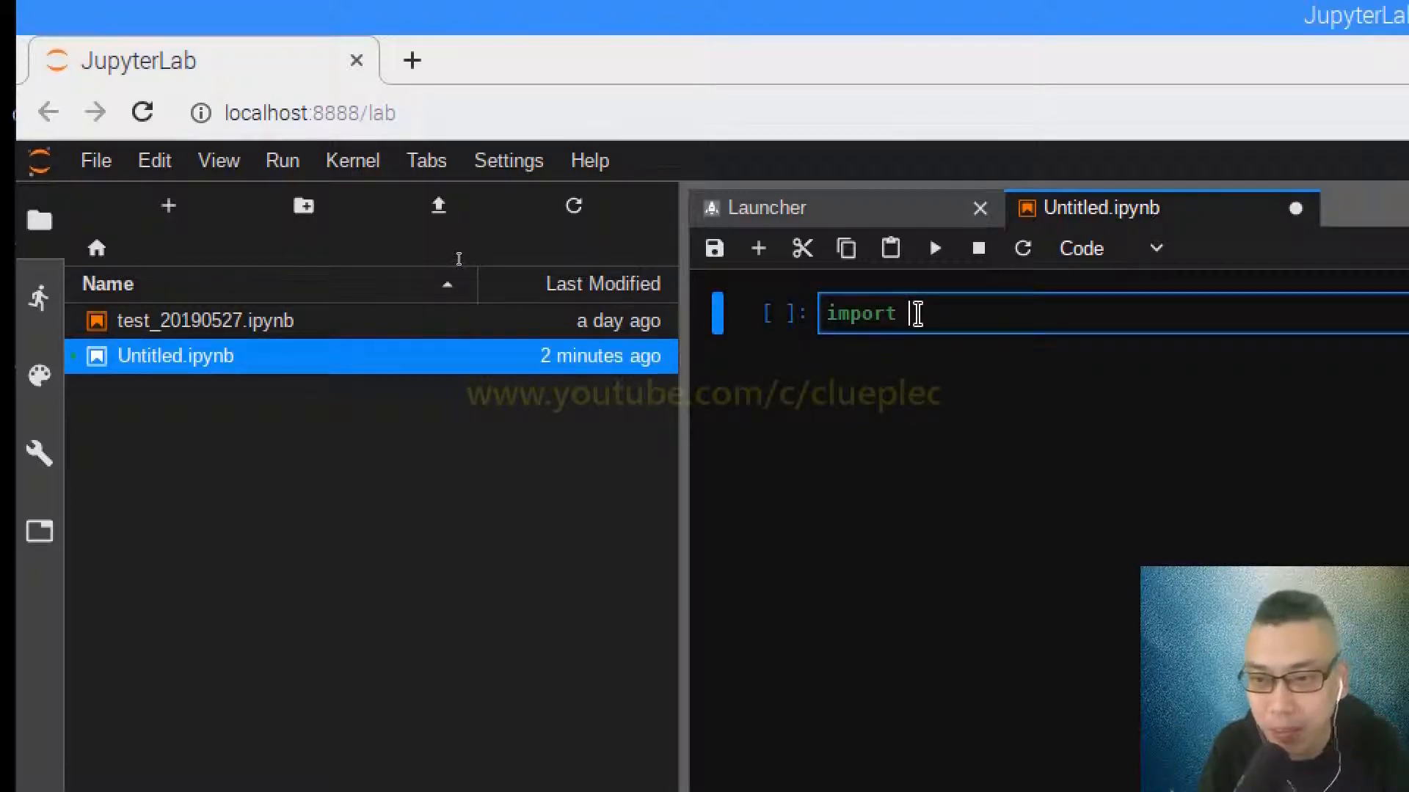
{"action": "type", "text": "sys"}
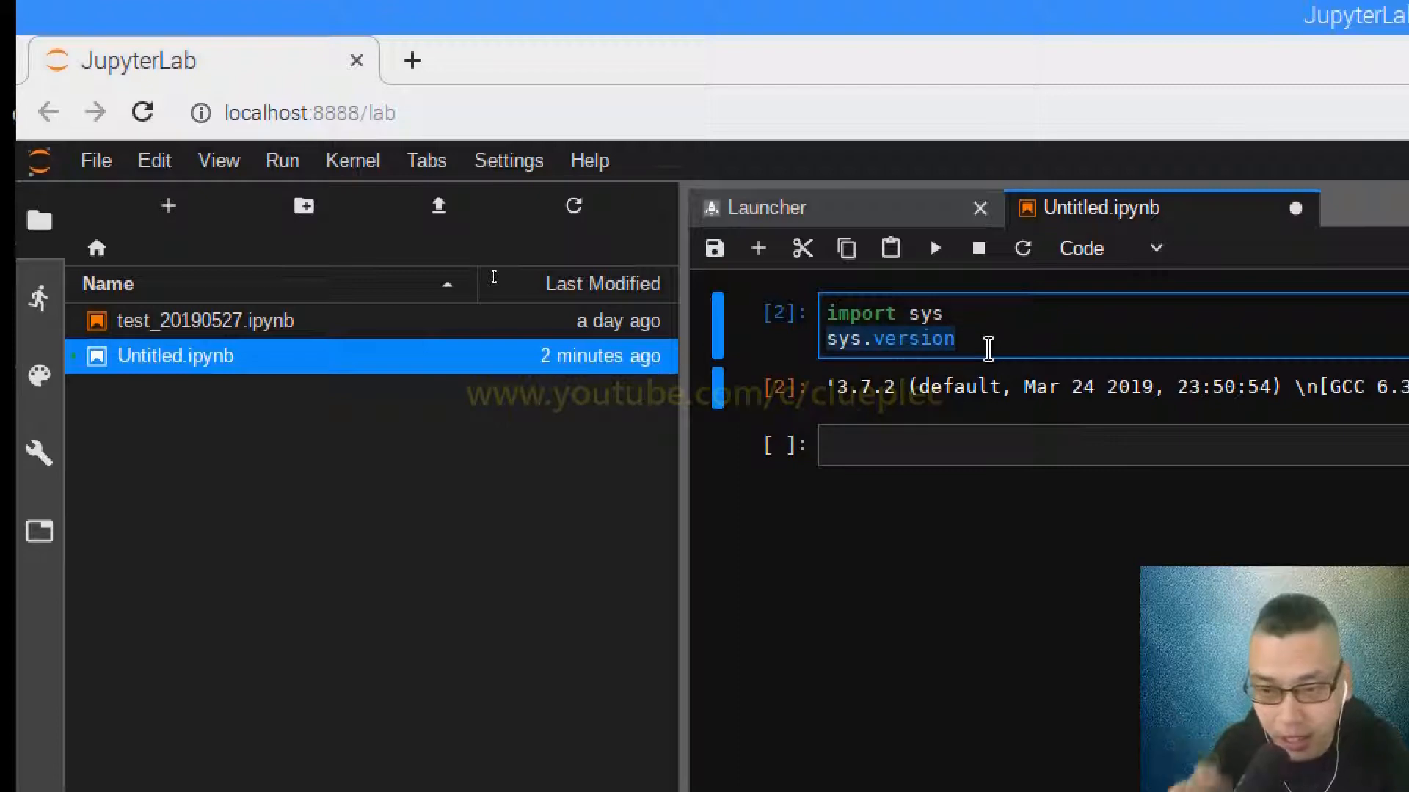
{"action": "type", "text": "print("}
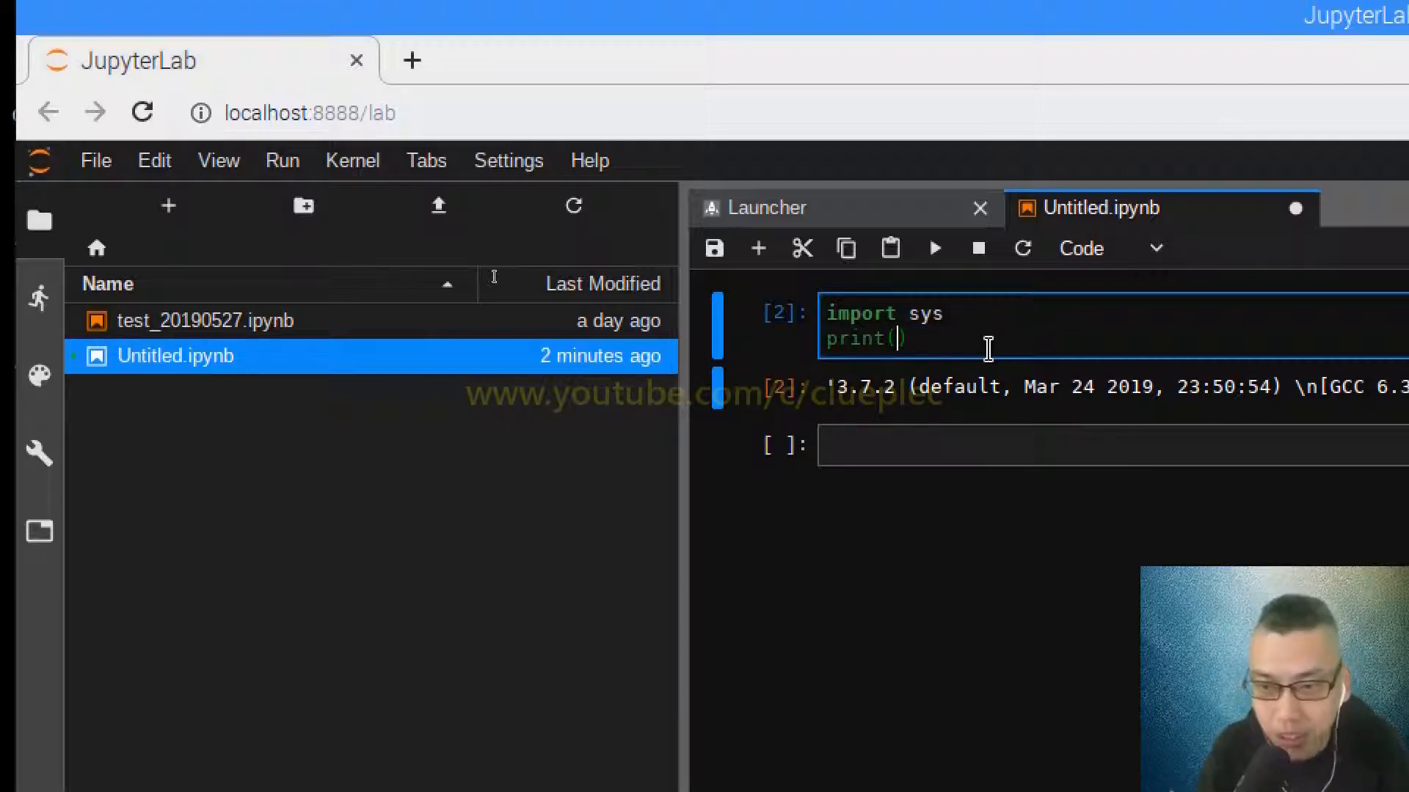
{"action": "type", "text": "sys.v"}
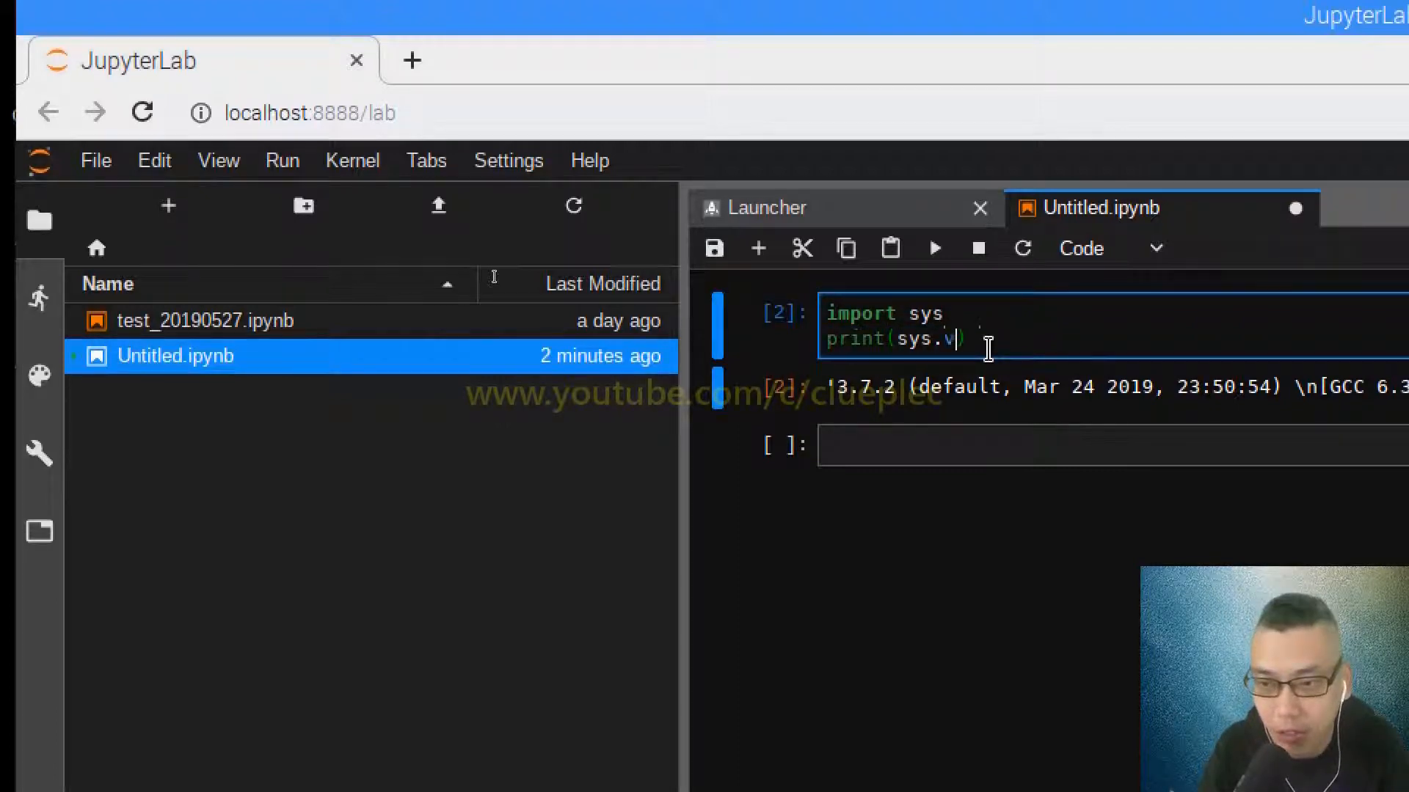
{"action": "type", "text": "ersion"}
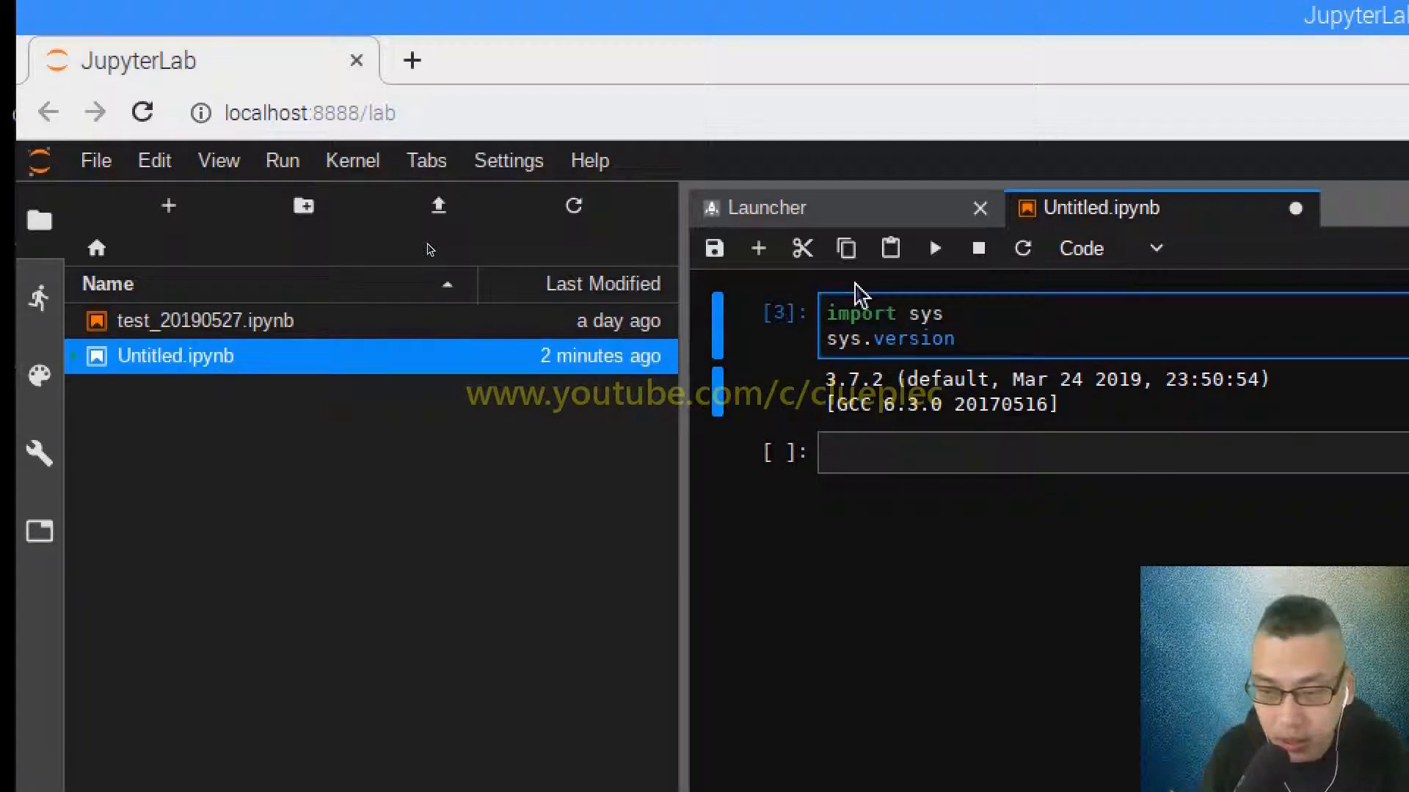
{"action": "left_click", "coordinate": [935, 248]}
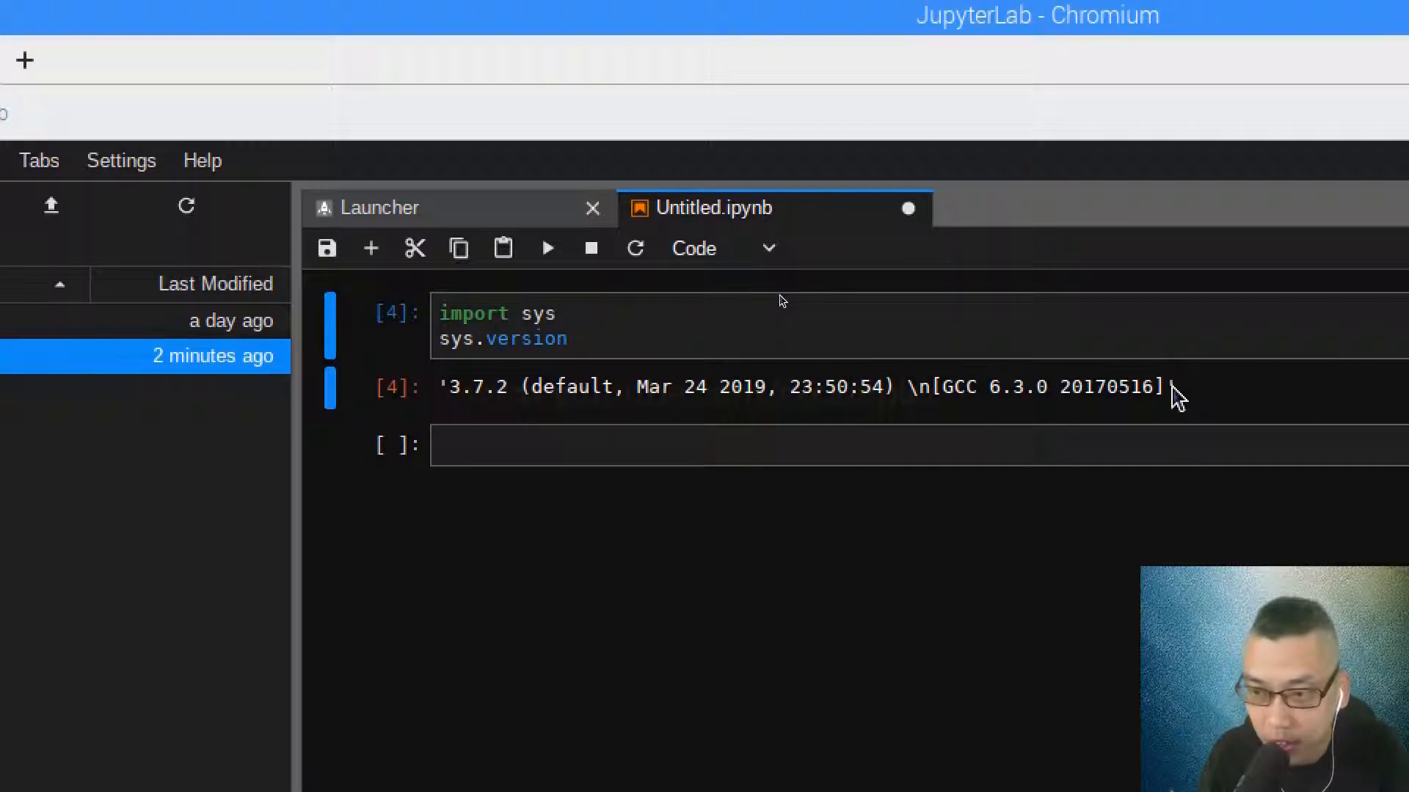
- Select the version string in the output, then clear the selection
{"action": "left_click_drag", "start_coordinate": [1168, 387], "coordinate": [453, 388]}
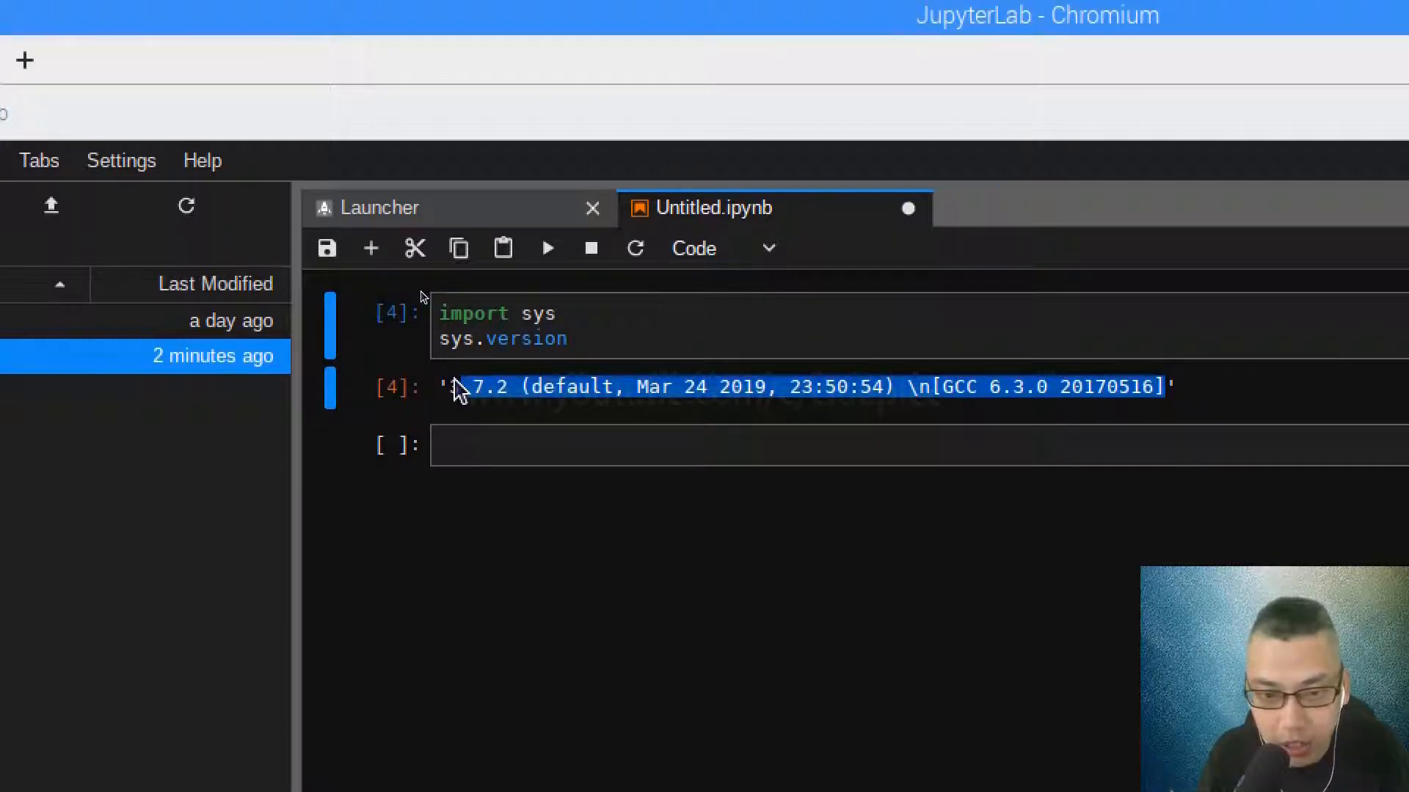
{"action": "left_click", "coordinate": [452, 395]}
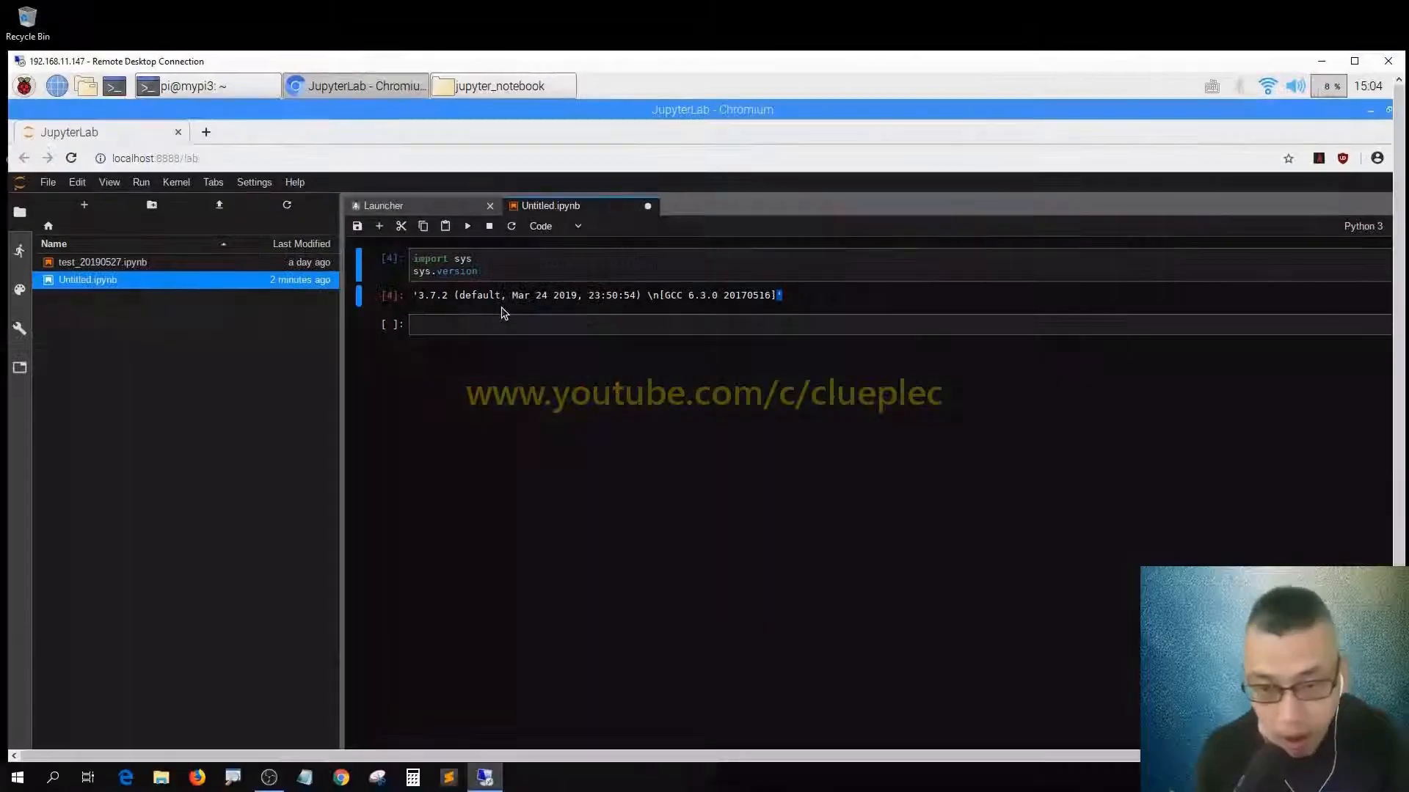
- Save Untitled.ipynb with Ctrl+S and close its tab
{"action": "key", "text": "ctrl+s"}
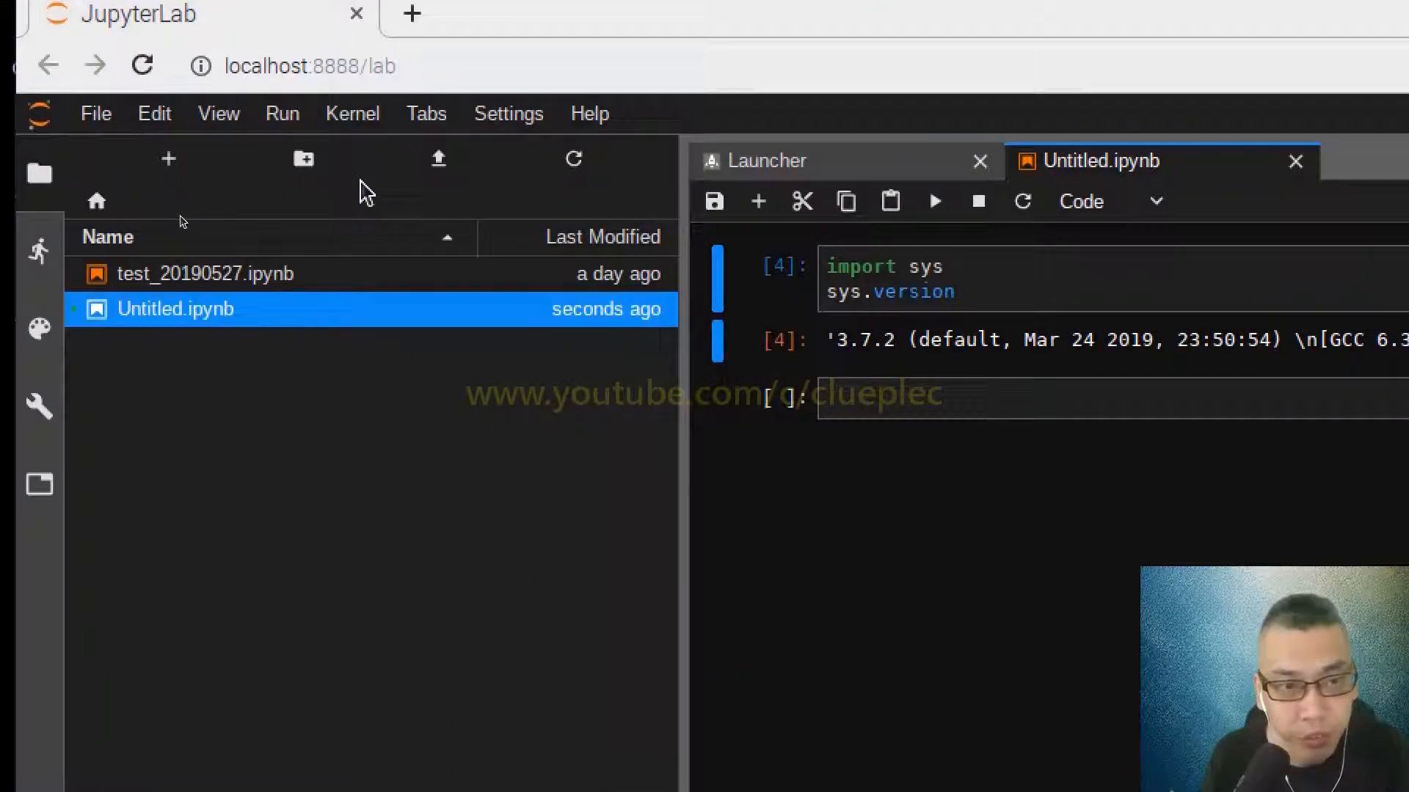
{"action": "left_click", "coordinate": [95, 114]}
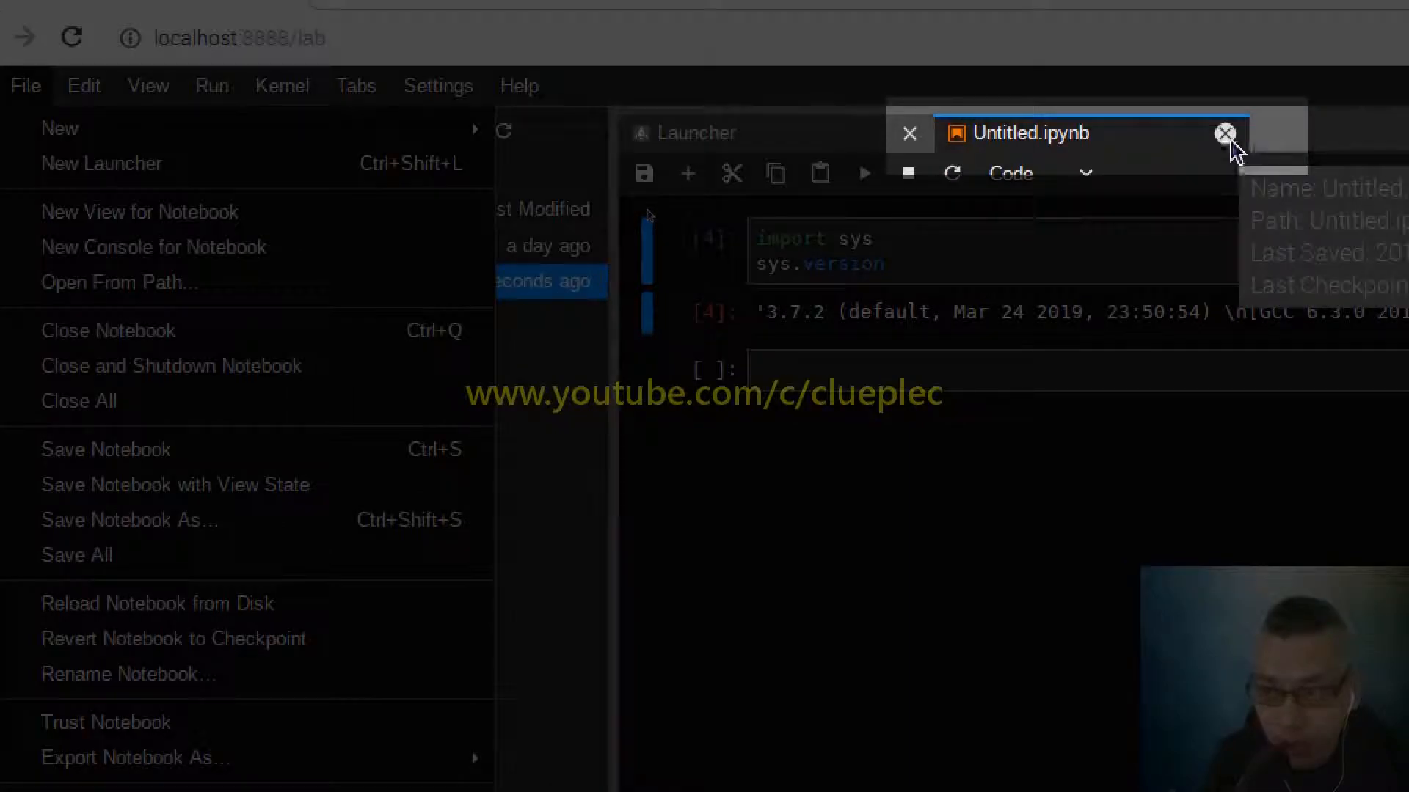
{"action": "left_click", "coordinate": [1225, 132]}
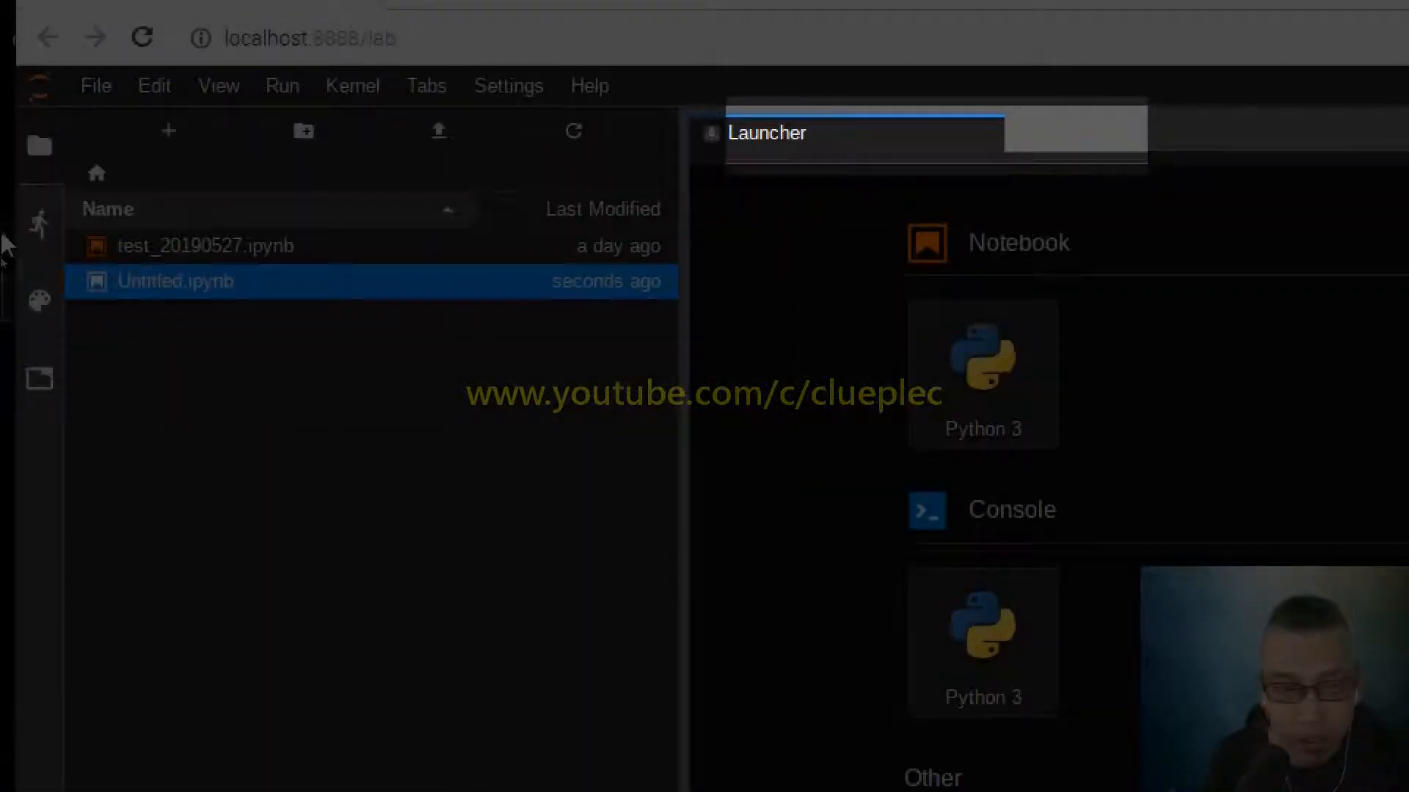
{"action": "mouse_move", "coordinate": [38, 219]}
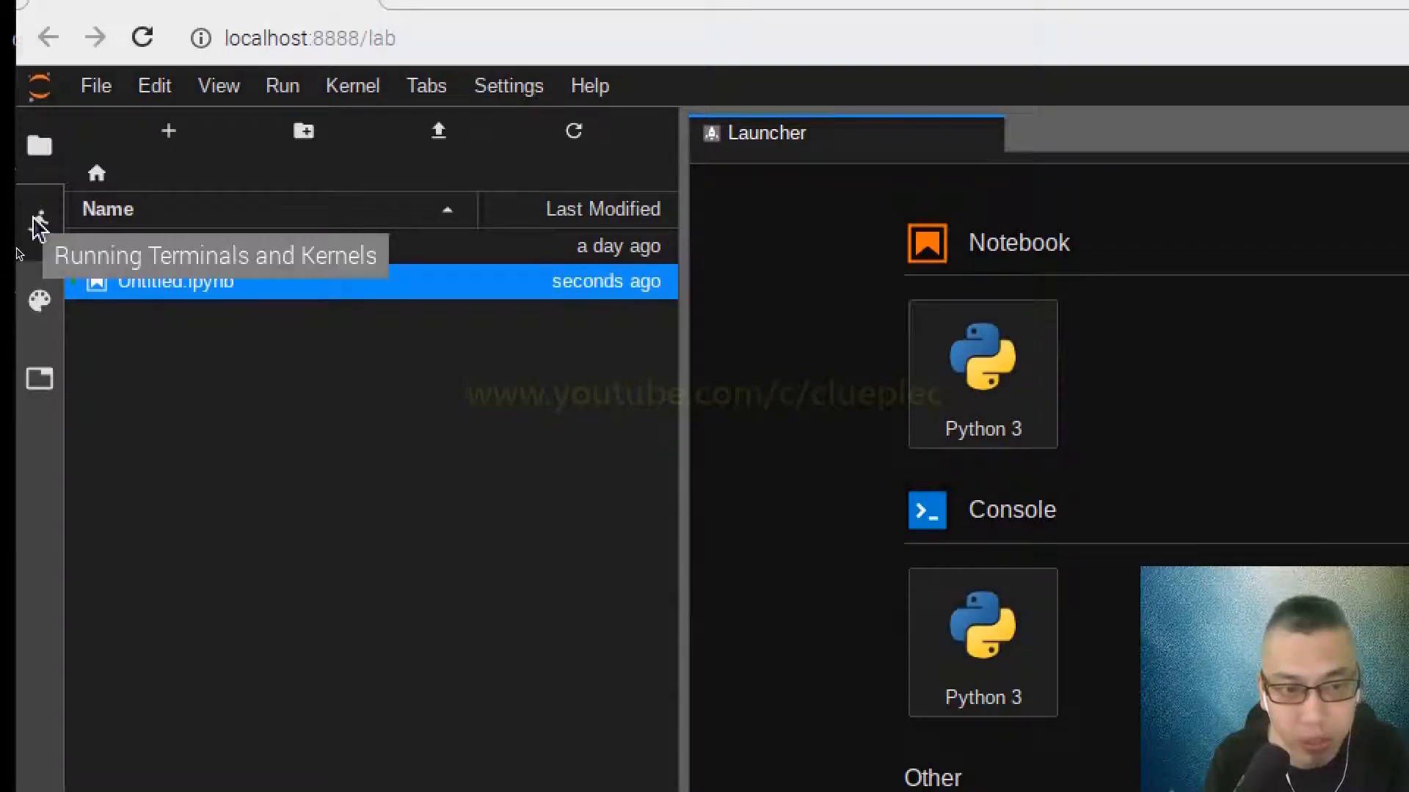
- Shut down the Untitled.ipynb kernel from the Running Terminals and Kernels sidebar
{"action": "left_click", "coordinate": [39, 220]}
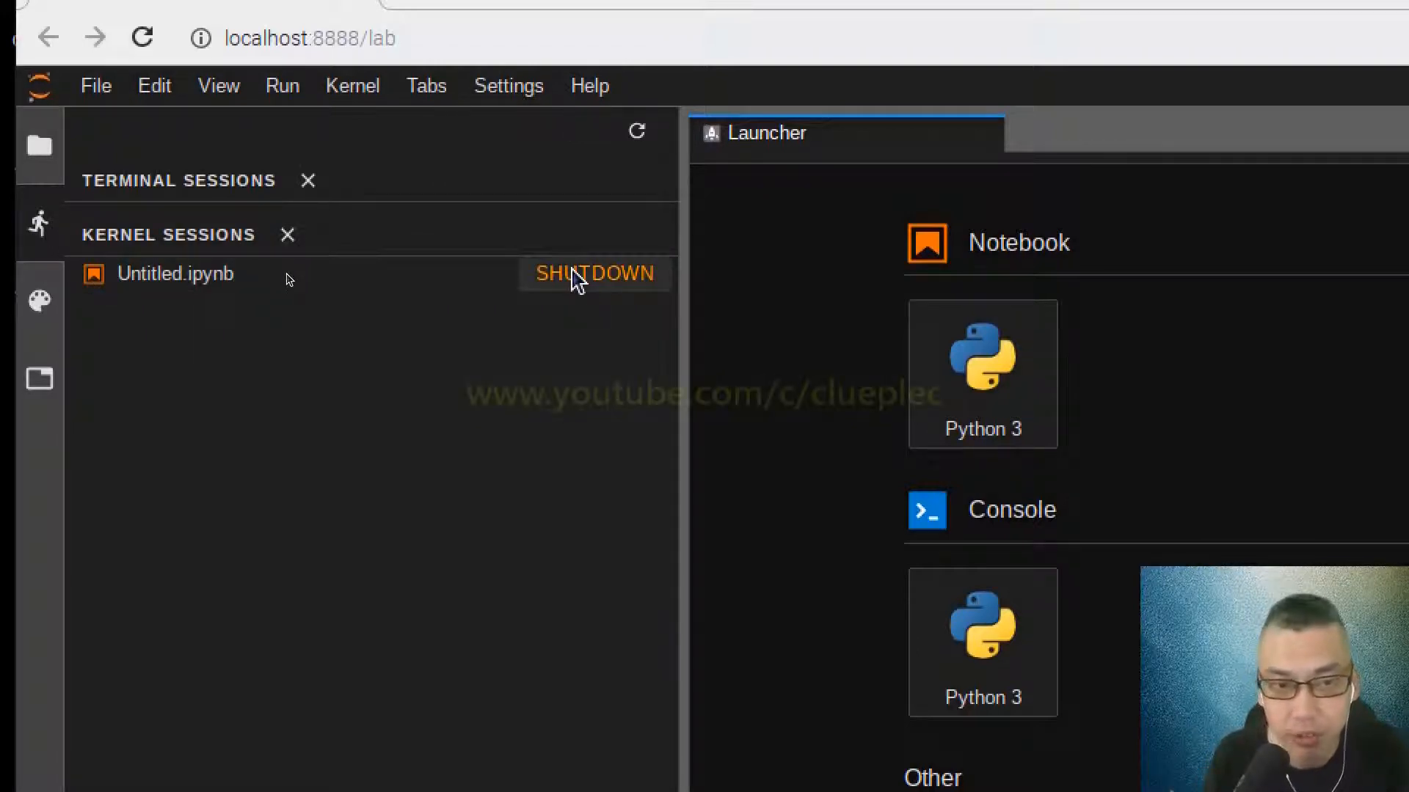
{"action": "left_click", "coordinate": [594, 273]}
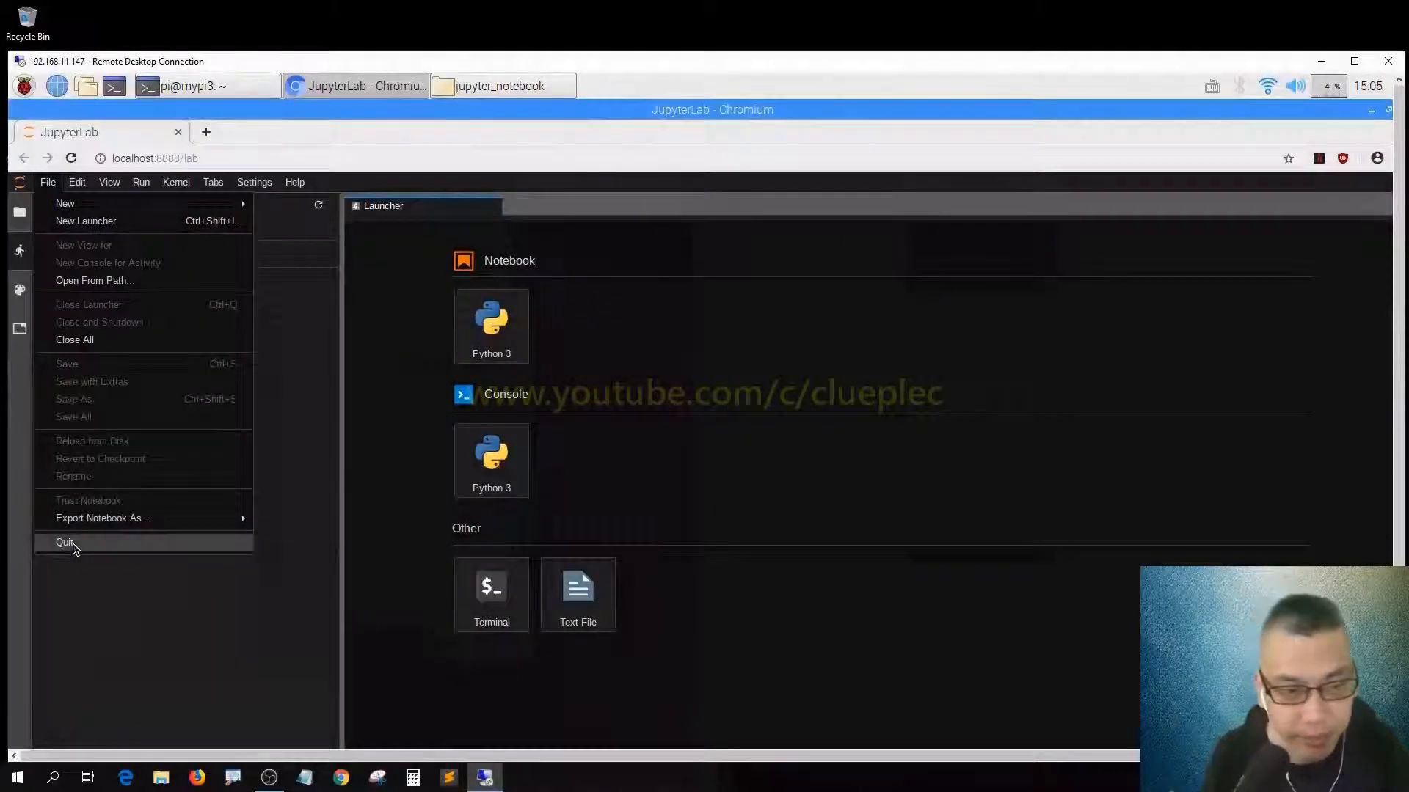
- Quit the JupyterLab server via File > Quit and confirm, returning to the Raspberry Pi desktop
{"action": "left_click", "coordinate": [65, 542]}
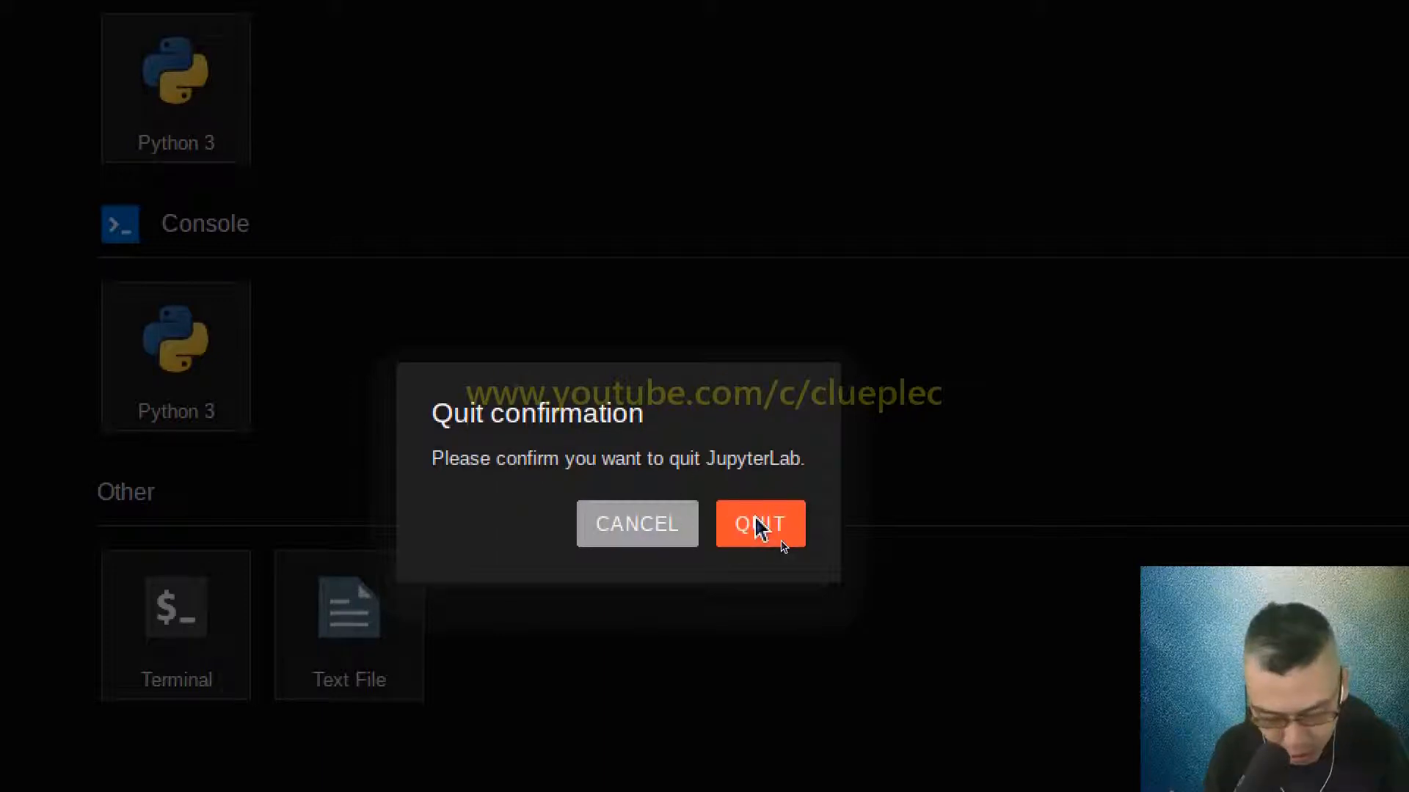
{"action": "left_click", "coordinate": [760, 524]}
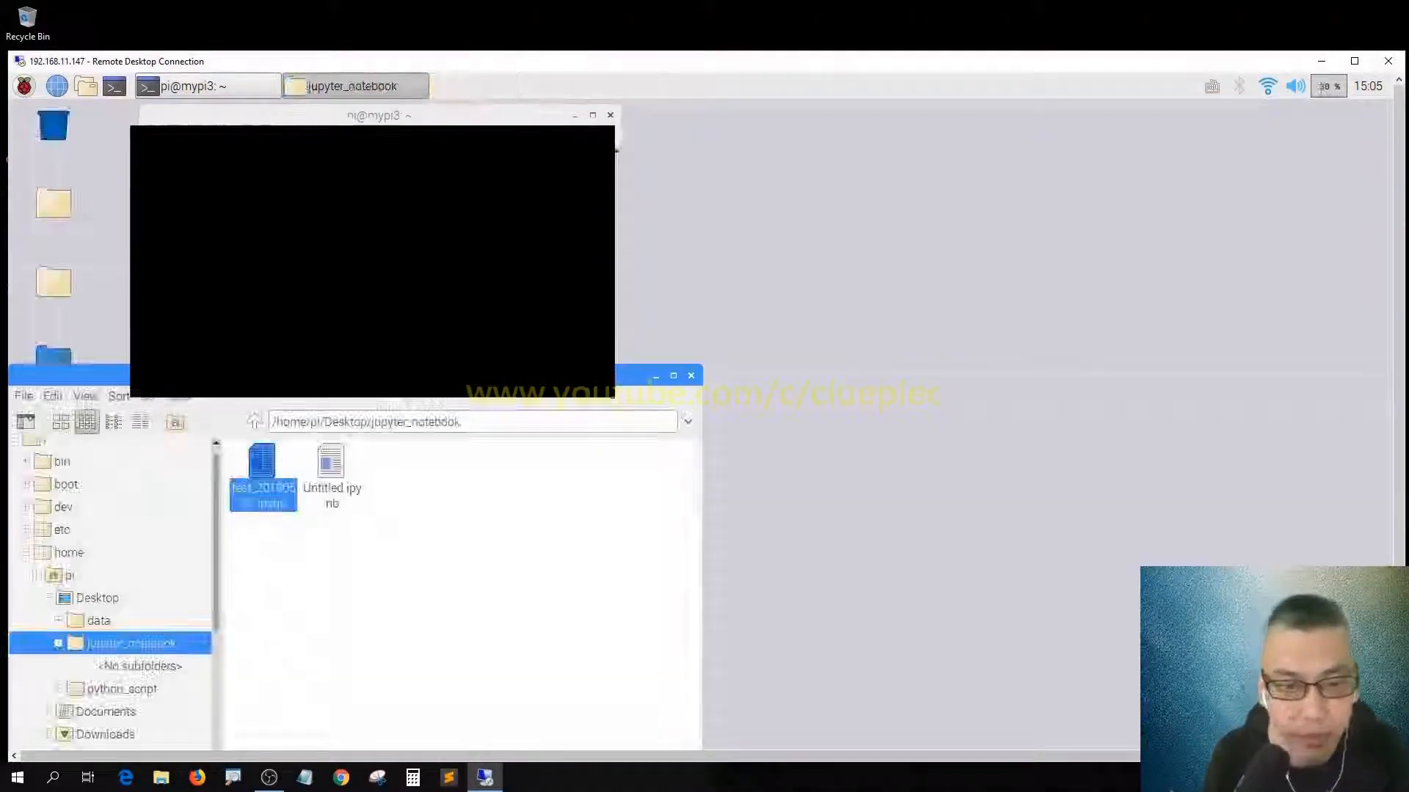